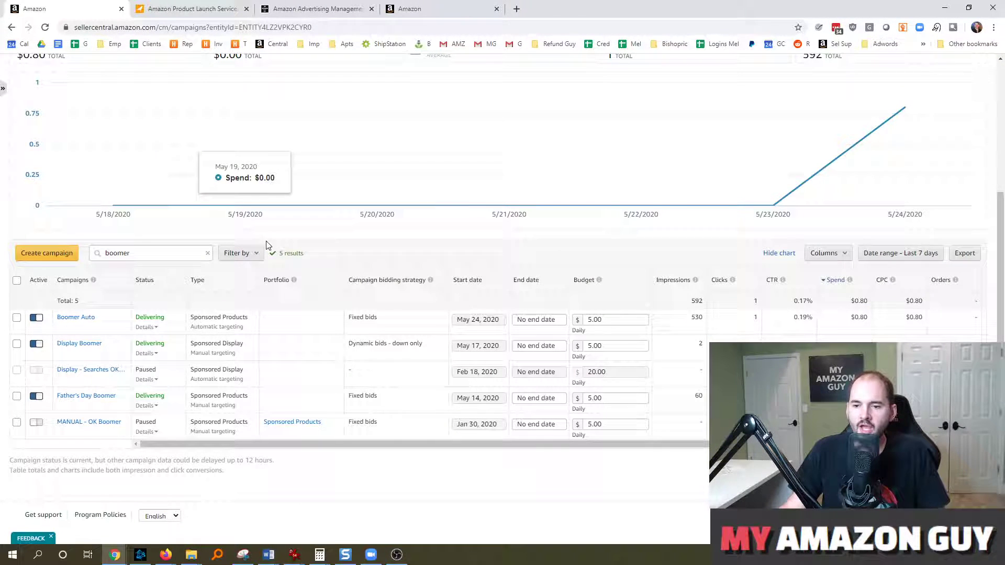
pyautogui.moveTo(369, 252)
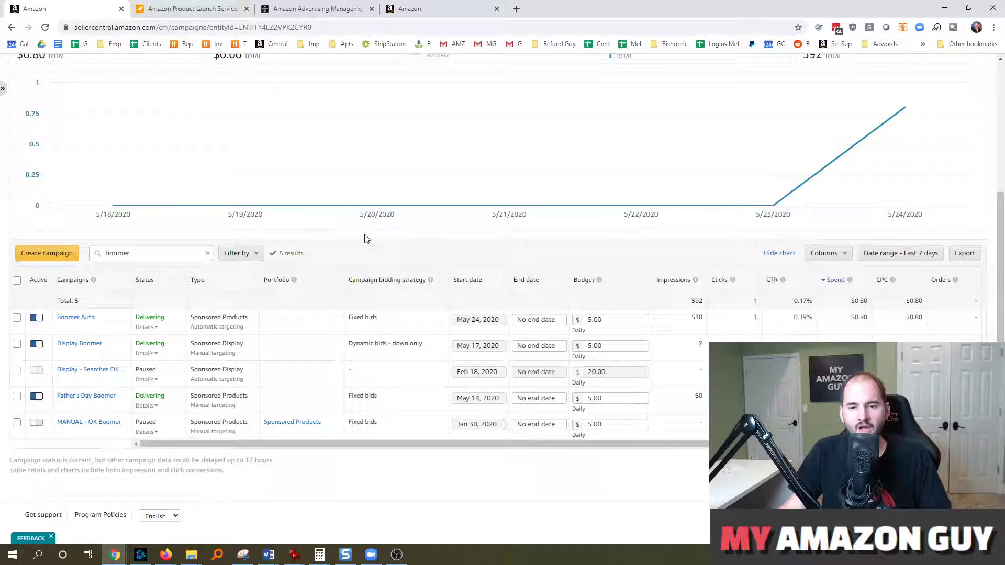
pyautogui.moveTo(371, 237)
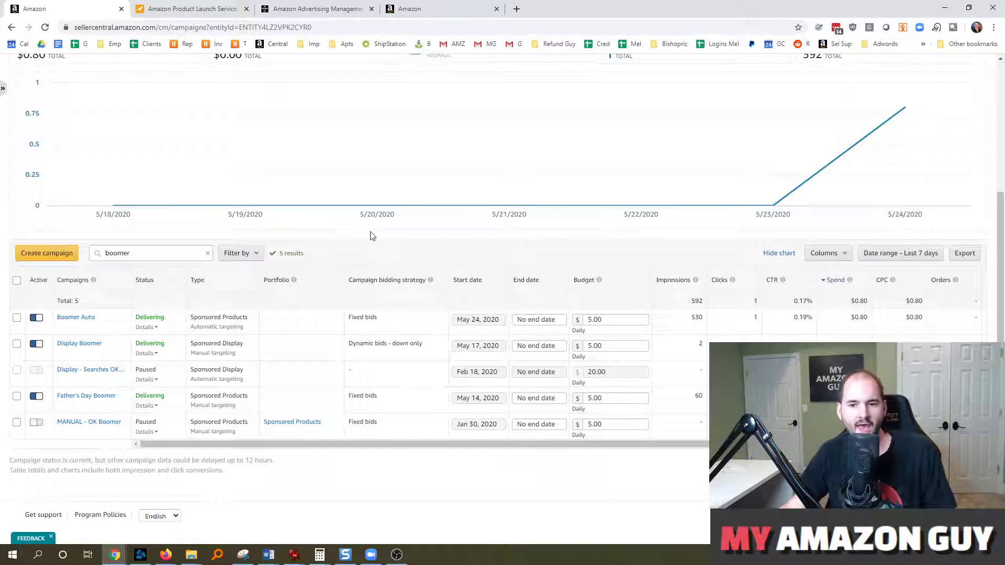
pyautogui.moveTo(395, 224)
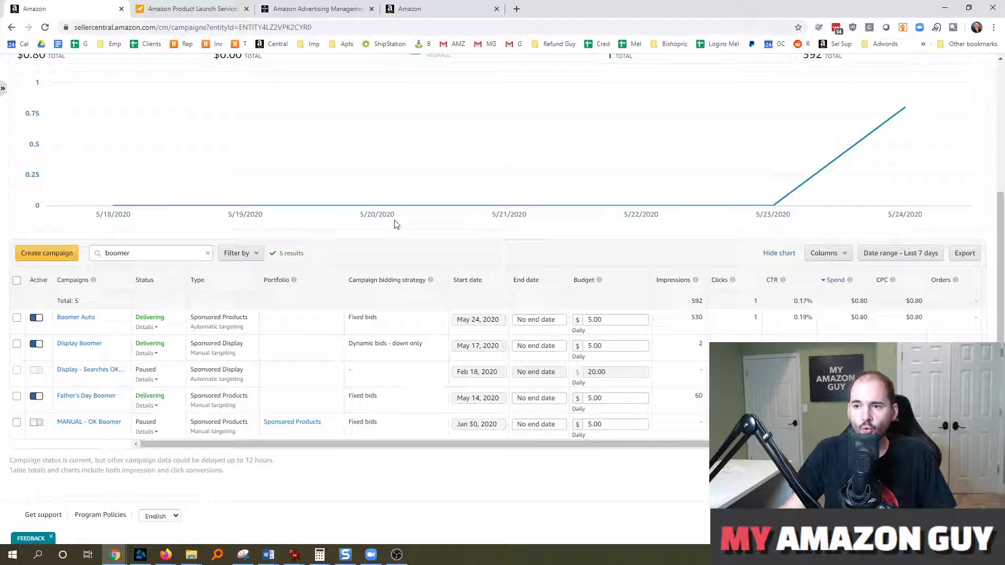
pyautogui.moveTo(442, 9)
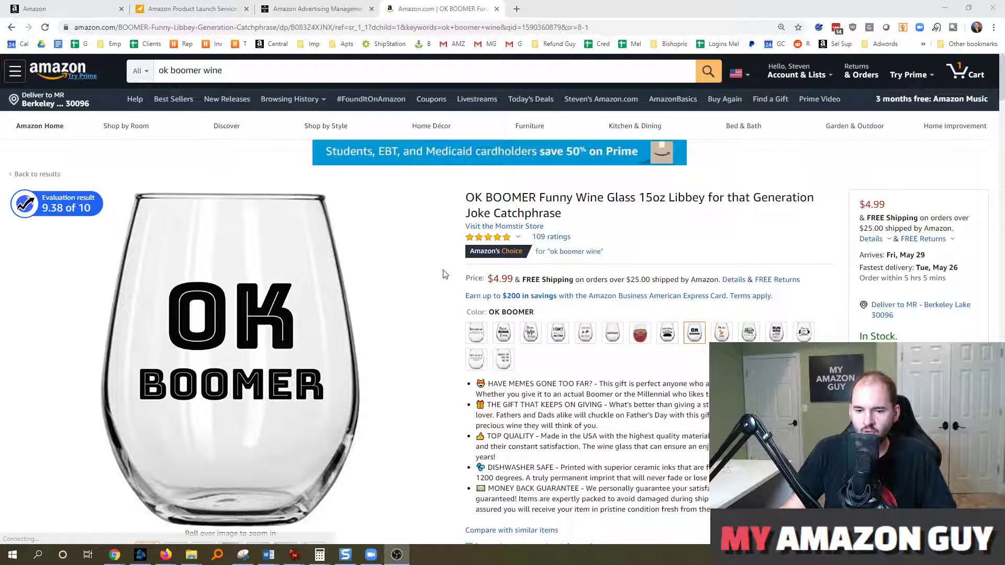
pyautogui.moveTo(477, 332)
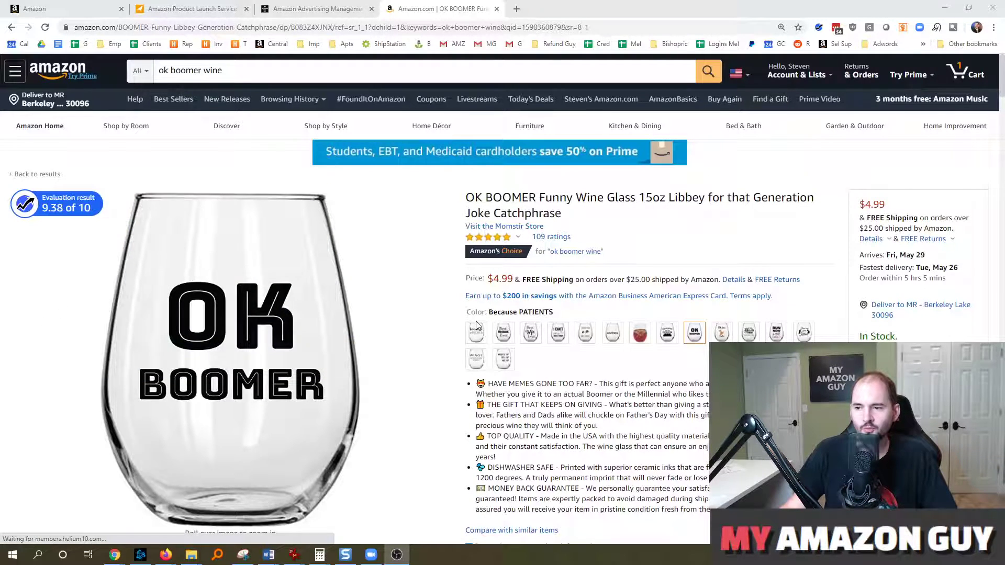
# Step: Preview other colour designs of the OK BOOMER wine glass, such as Limited Edition
pyautogui.click(476, 332)
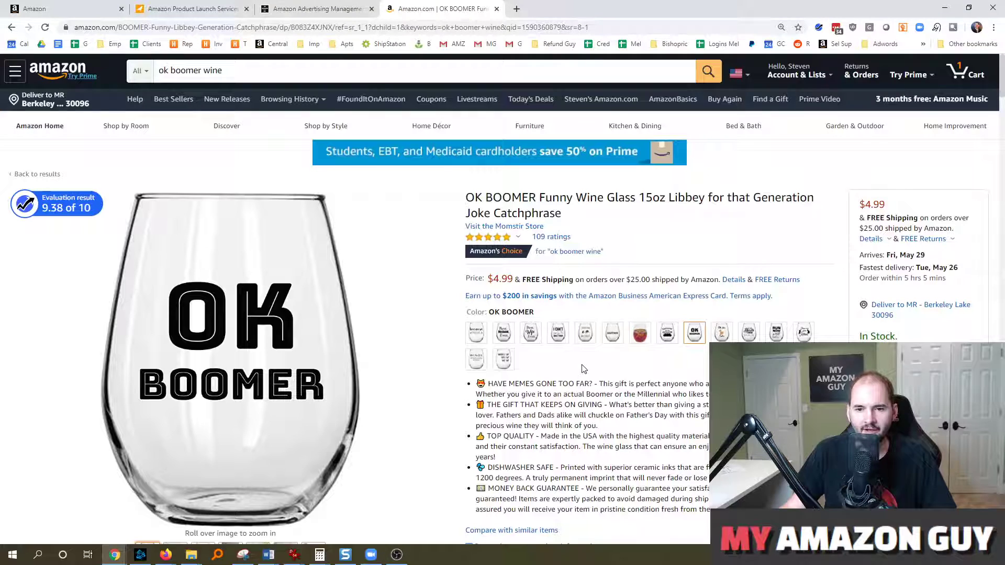
pyautogui.moveTo(596, 375)
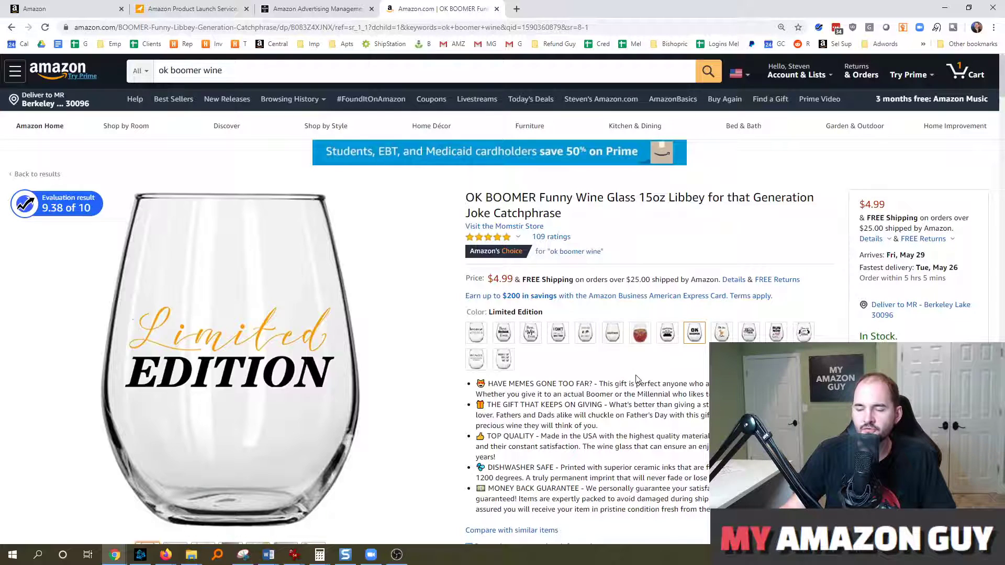
pyautogui.click(693, 333)
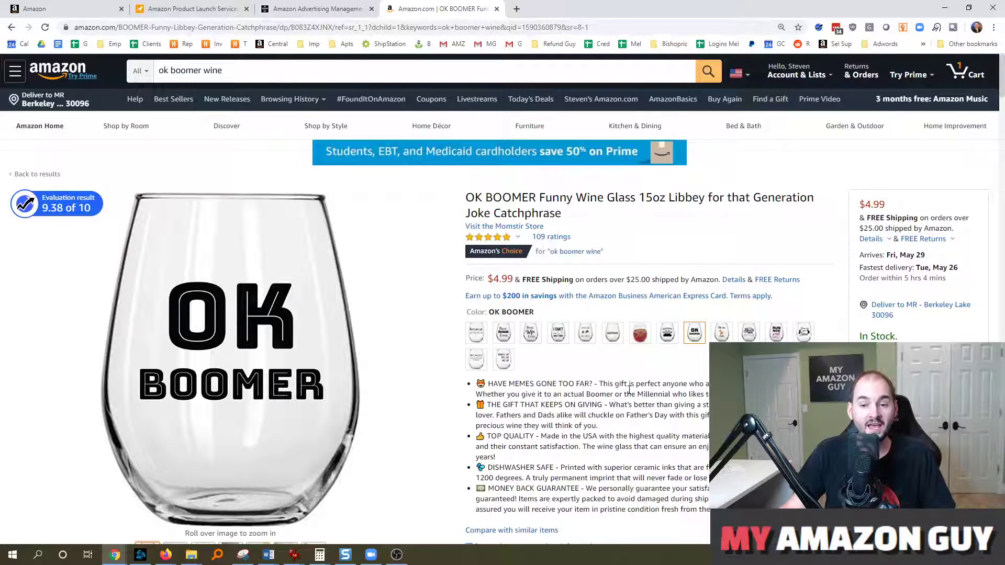
pyautogui.moveTo(632, 369)
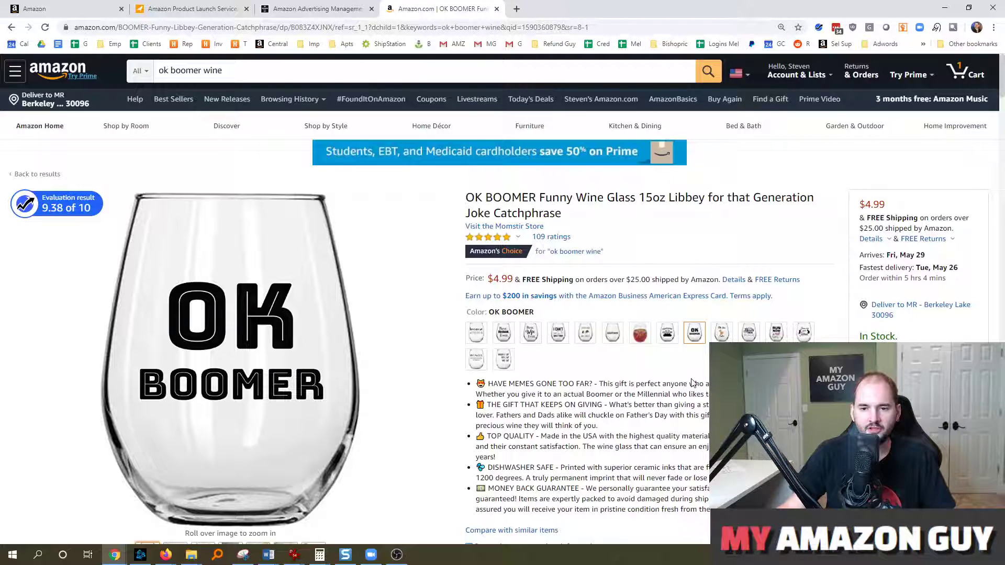
pyautogui.moveTo(694, 380)
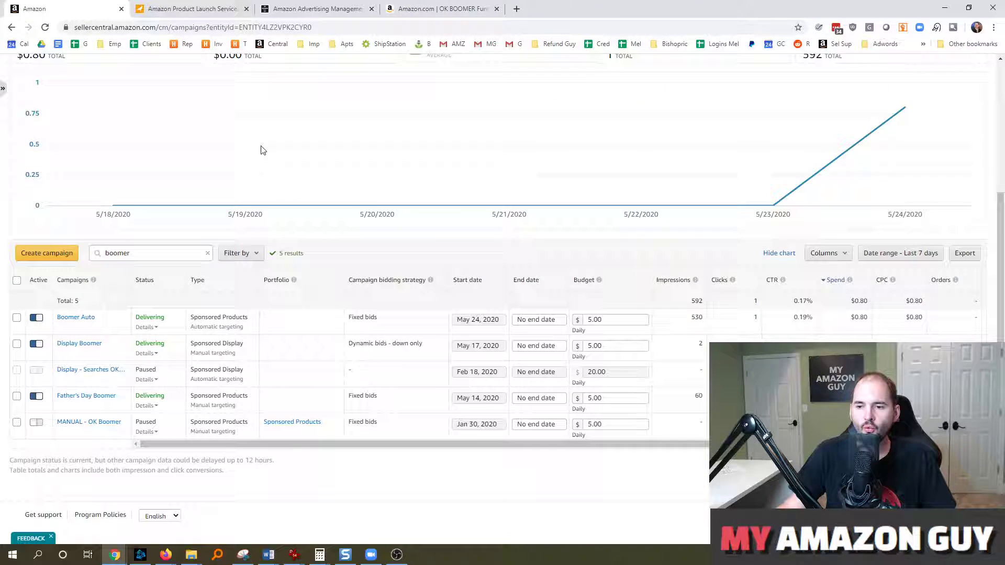
pyautogui.moveTo(313, 257)
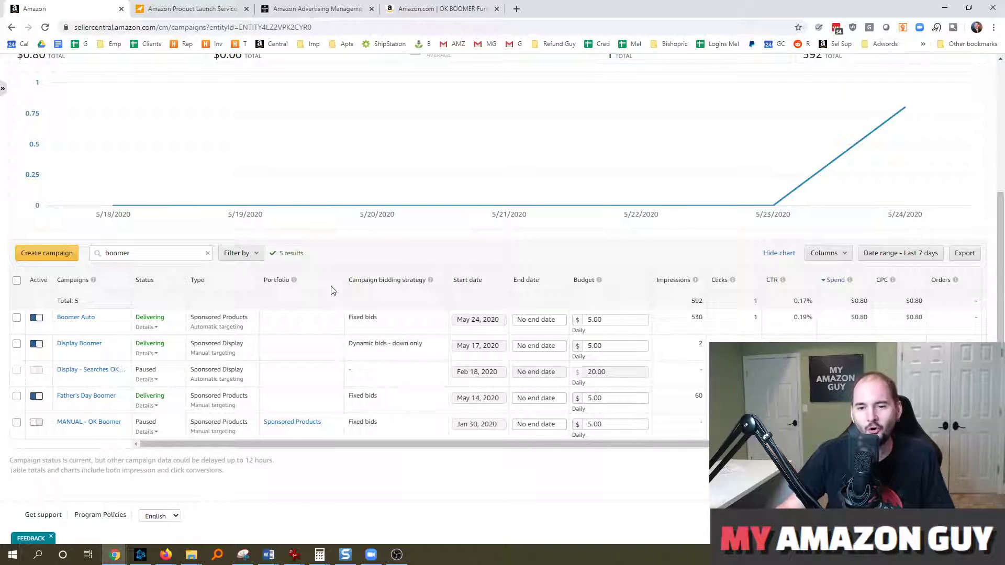
pyautogui.moveTo(241, 253)
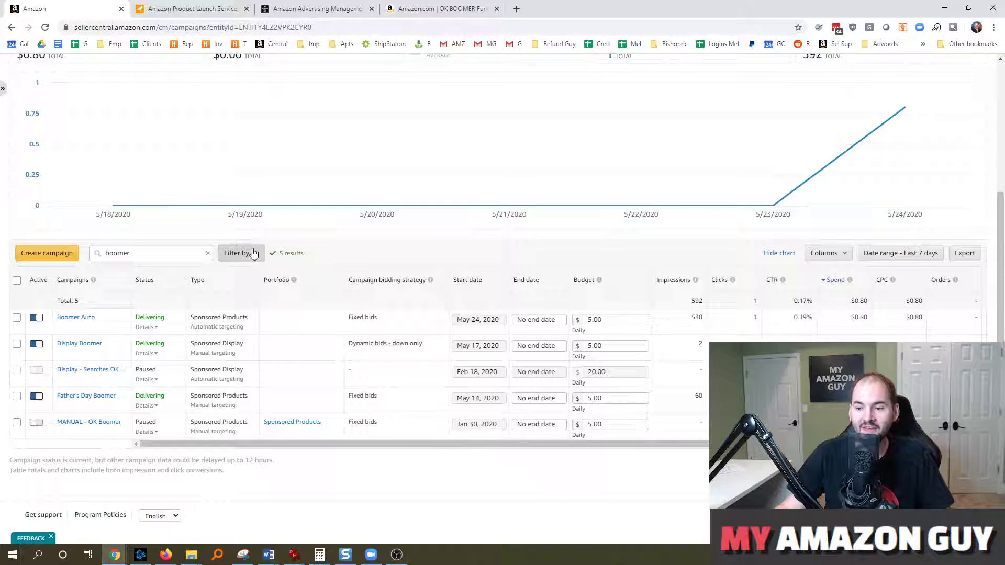
# Step: Choose Impressions as the campaign filter criterion from the Filter by list
pyautogui.click(241, 252)
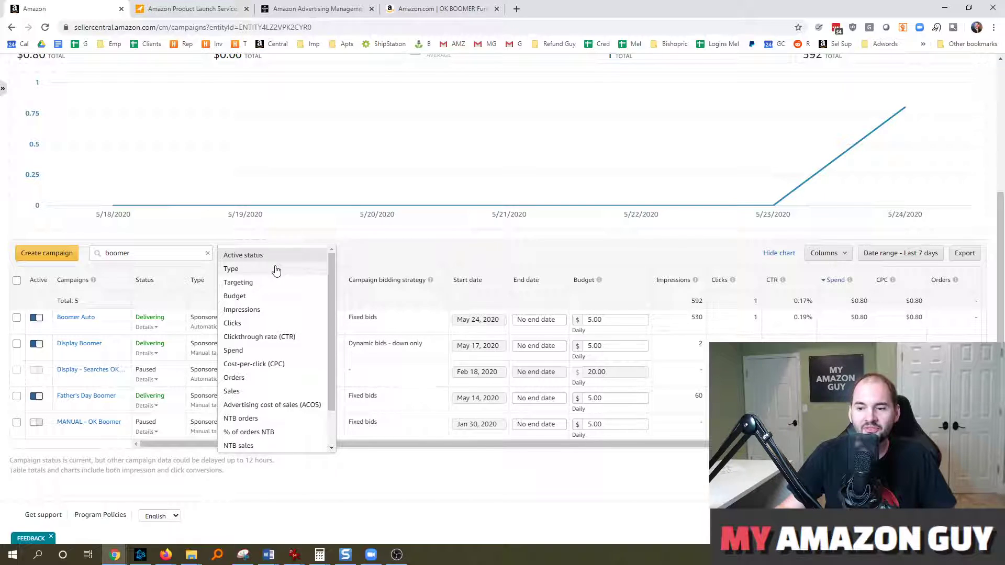
pyautogui.scroll(-3)
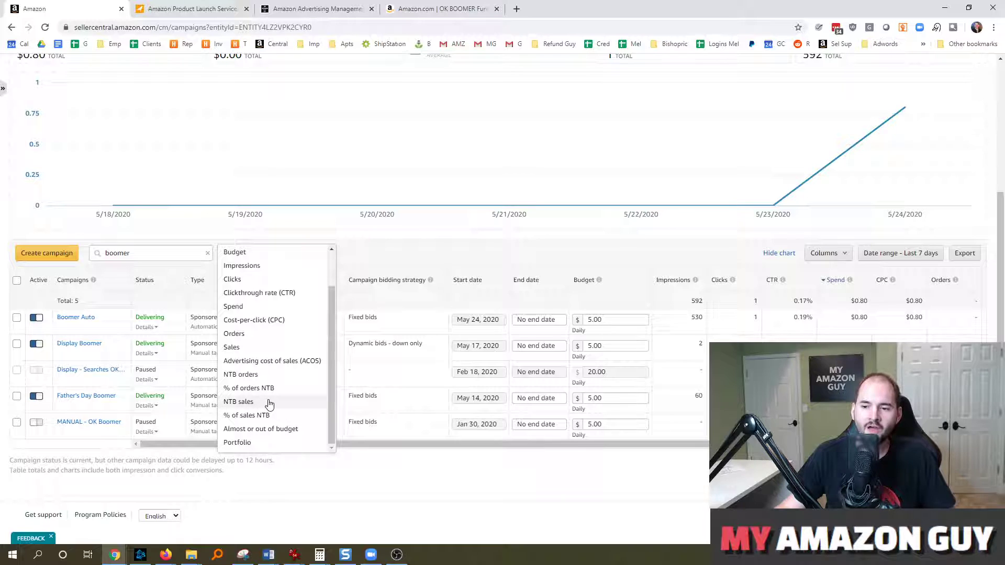
pyautogui.moveTo(273, 361)
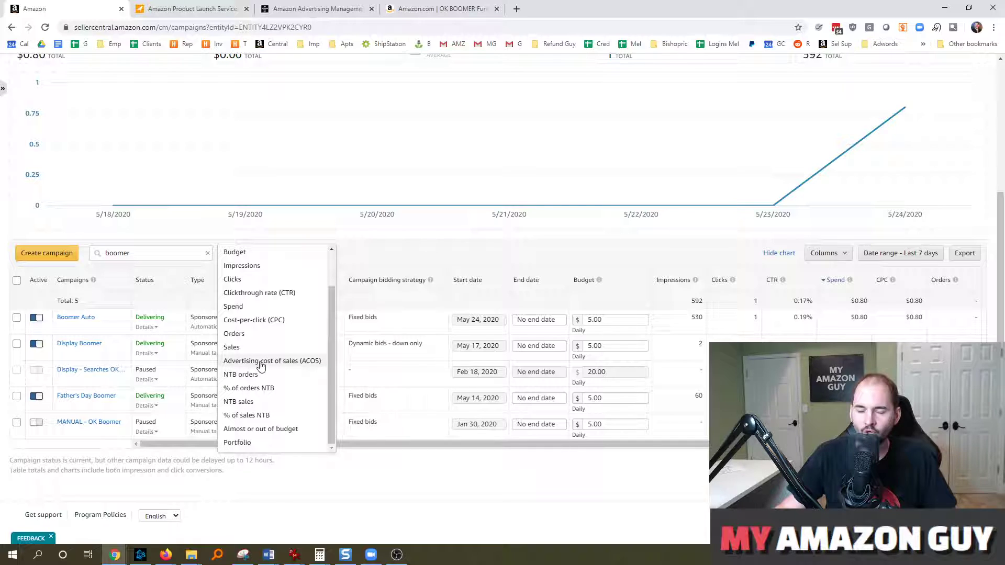
pyautogui.moveTo(253, 255)
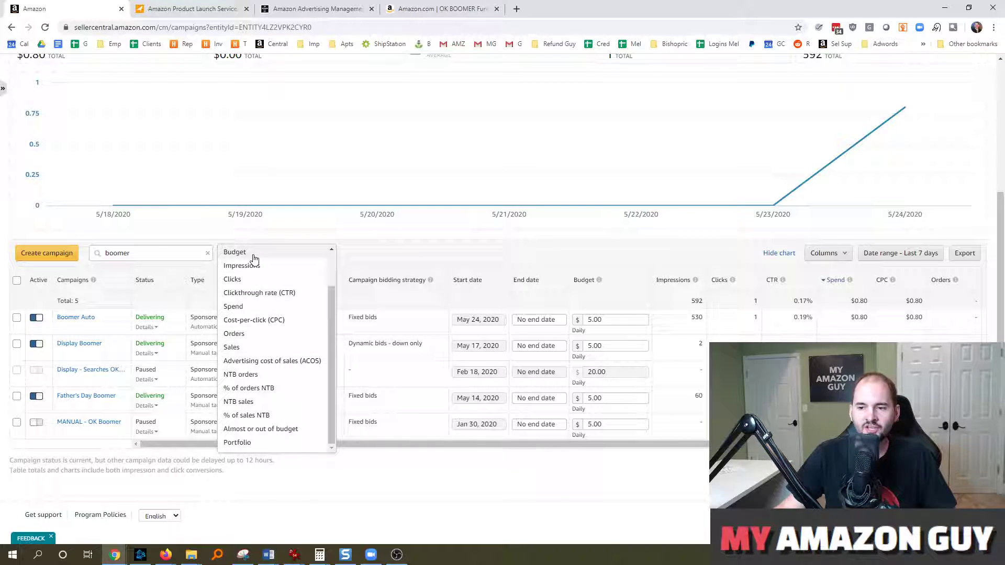
pyautogui.moveTo(255, 283)
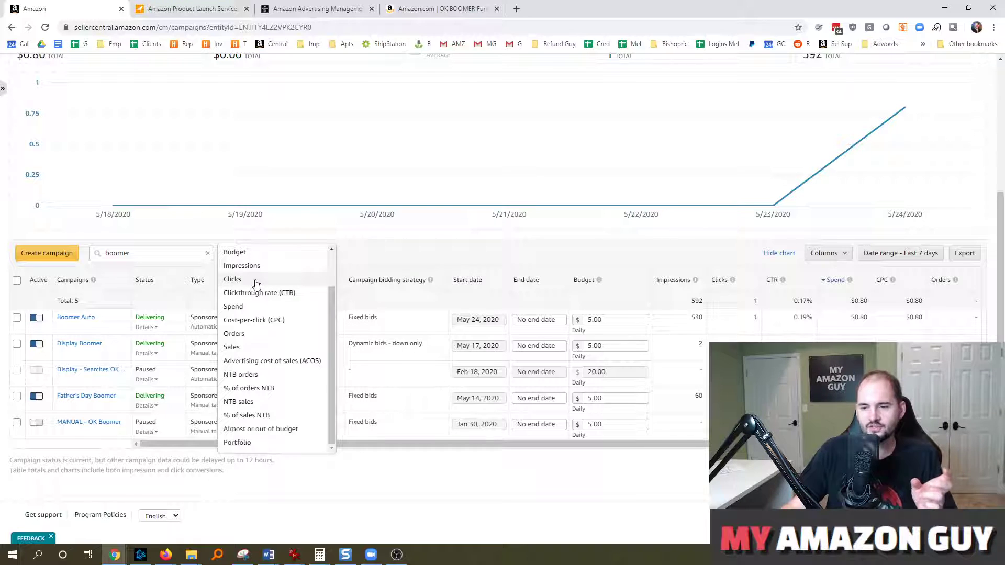
pyautogui.moveTo(263, 265)
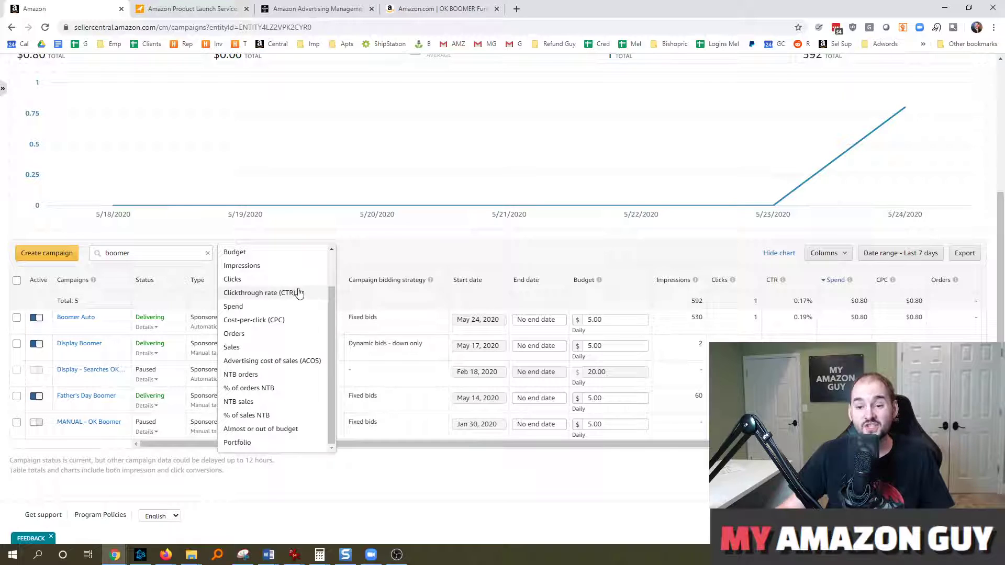
pyautogui.moveTo(269, 293)
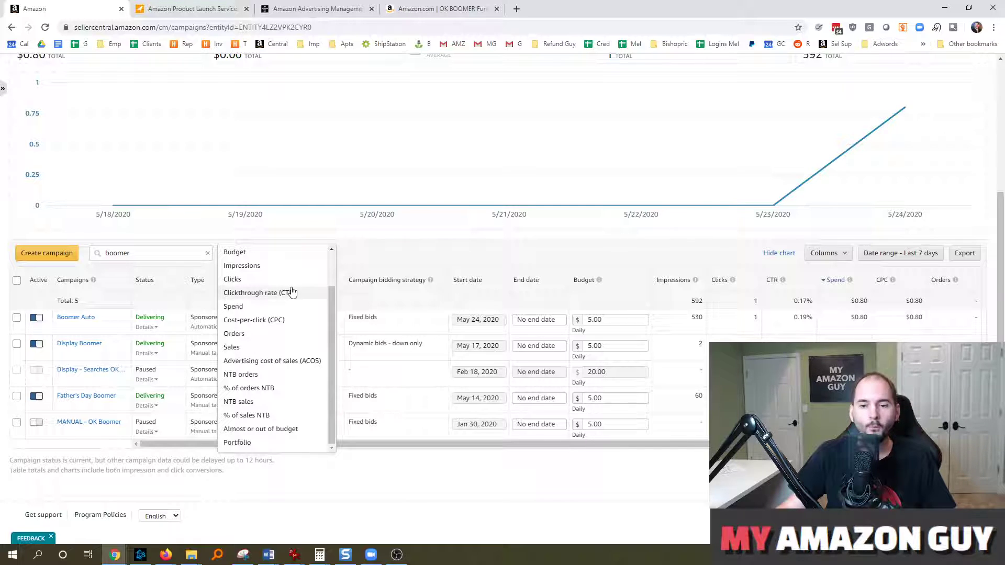
pyautogui.moveTo(286, 287)
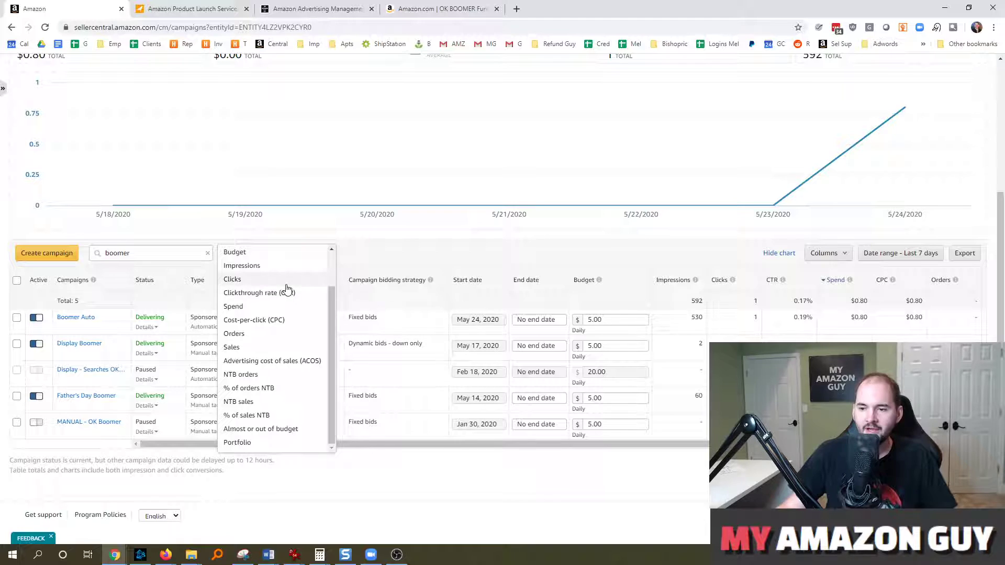
pyautogui.moveTo(297, 273)
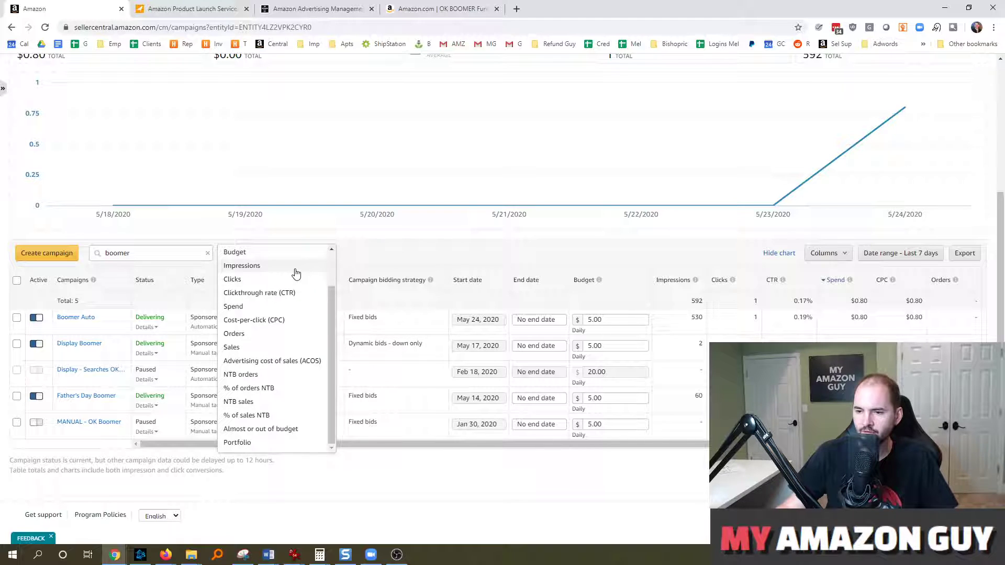
pyautogui.moveTo(302, 268)
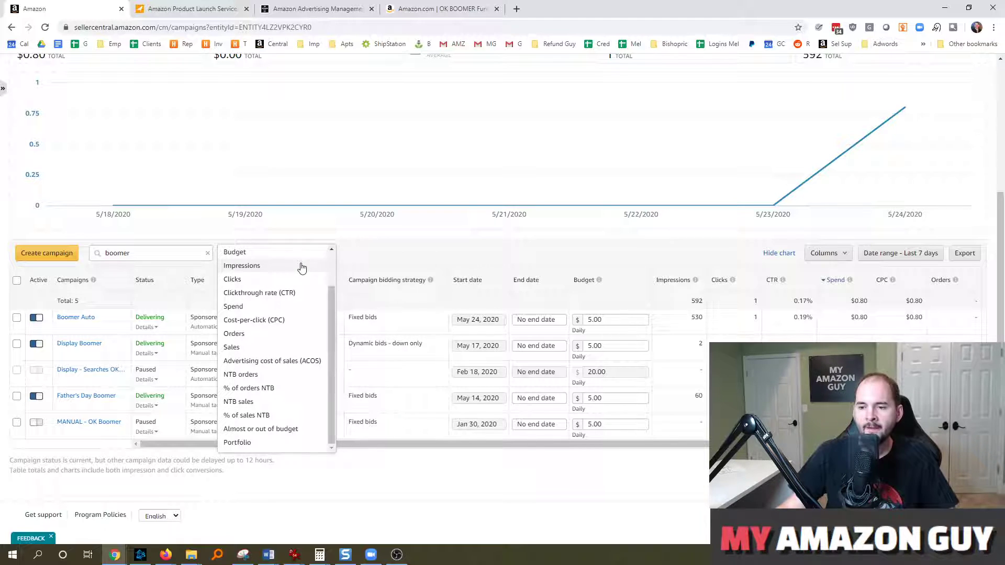
pyautogui.moveTo(274, 269)
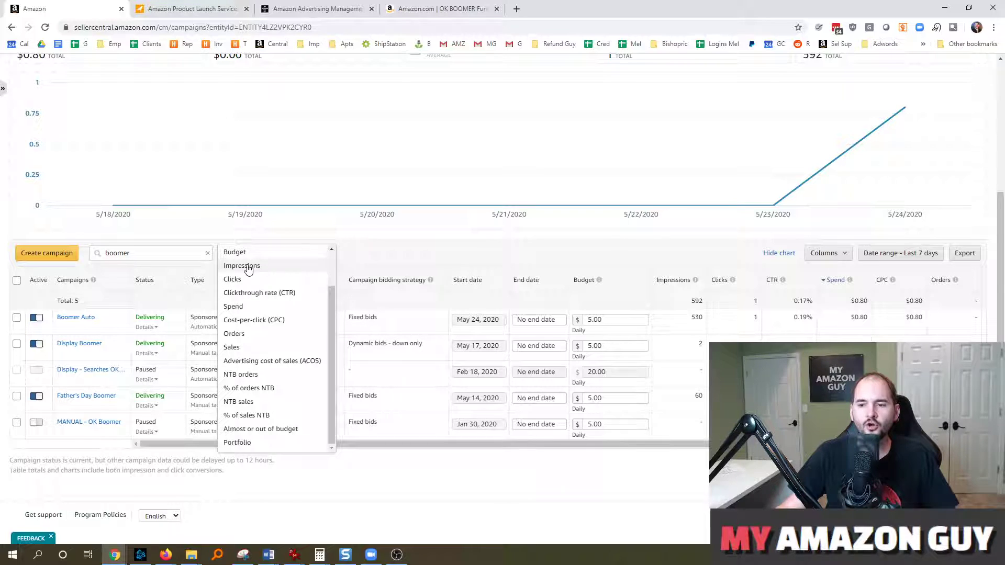
pyautogui.click(242, 265)
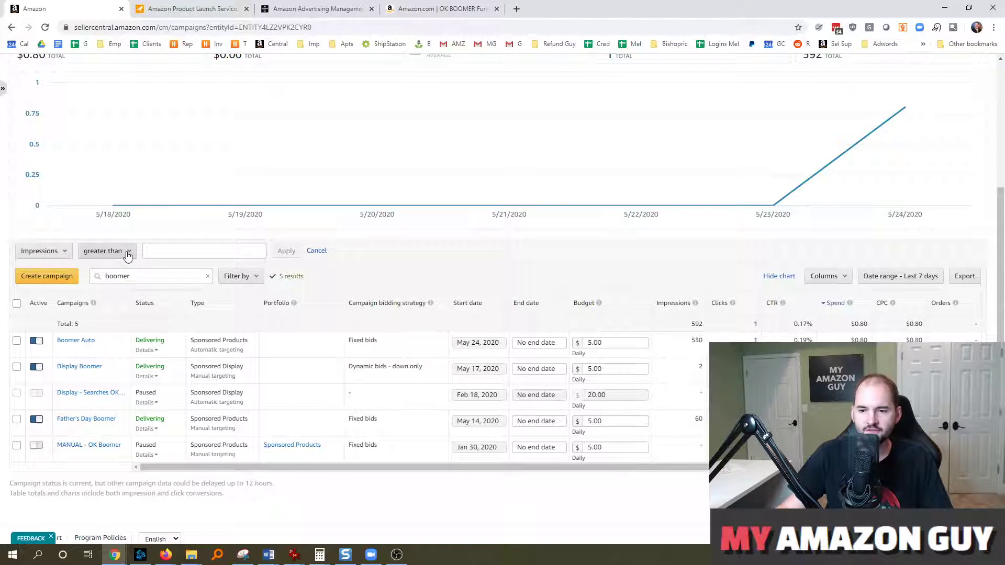
# Step: Apply an Impressions less than 1 filter, leaving two paused boomer campaigns
pyautogui.click(106, 251)
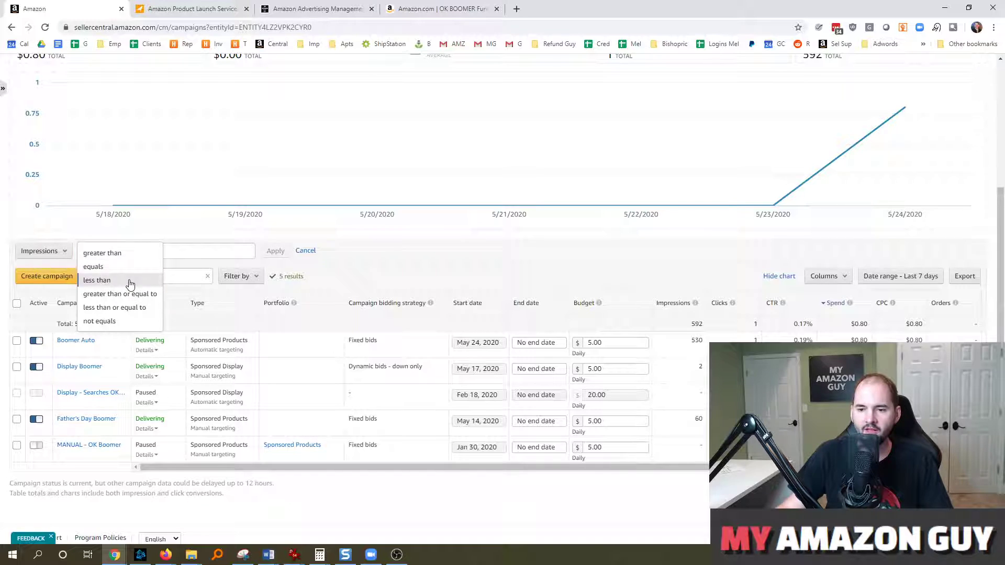
pyautogui.click(96, 281)
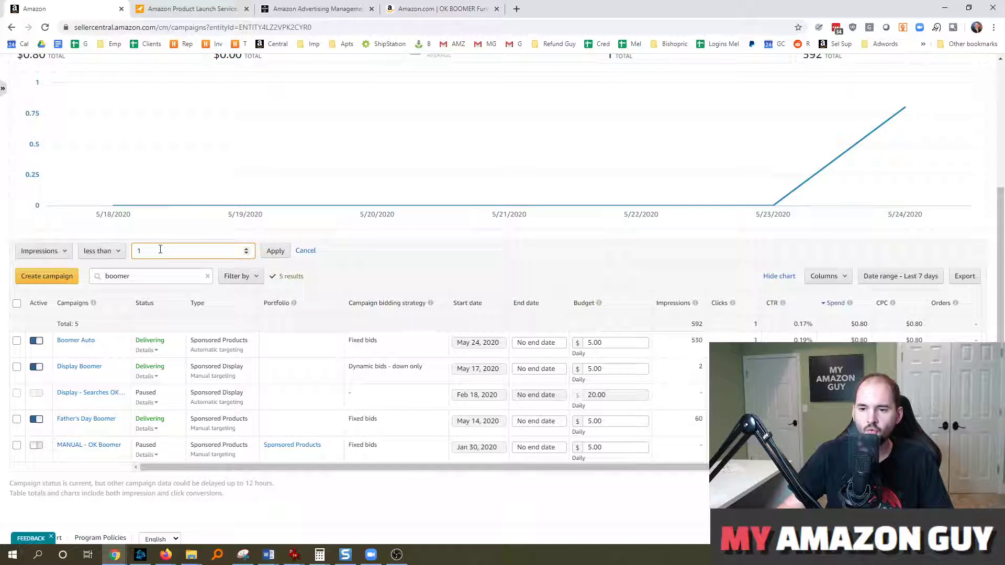
pyautogui.click(275, 250)
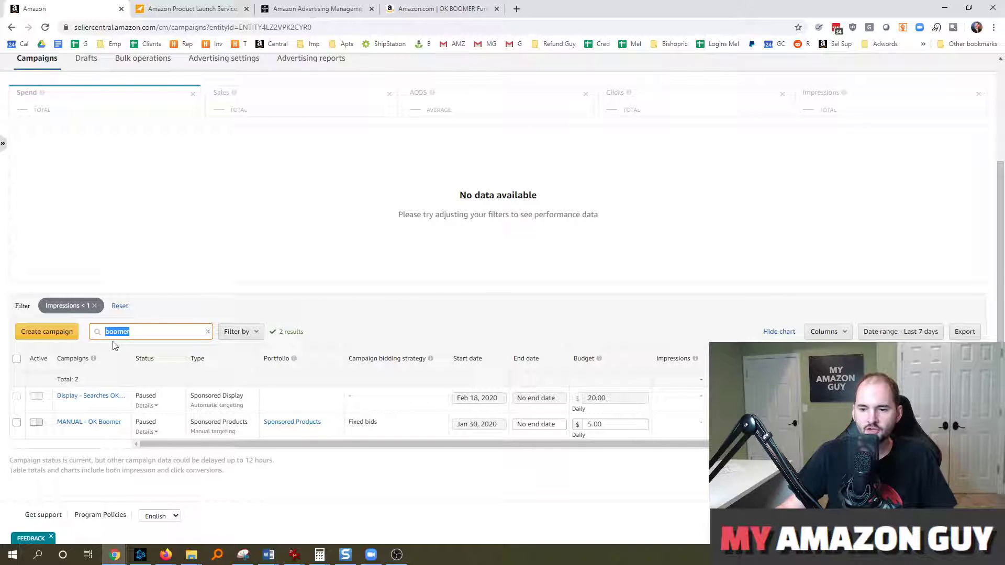
pyautogui.moveTo(266, 376)
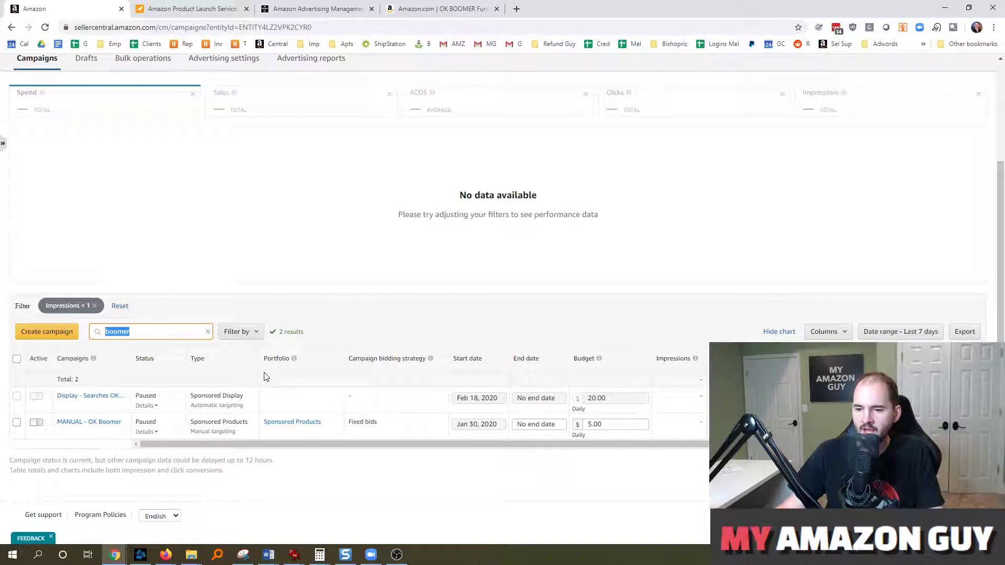
# Step: Browse the Filter by criteria list, close it, and bring it up again
pyautogui.click(237, 332)
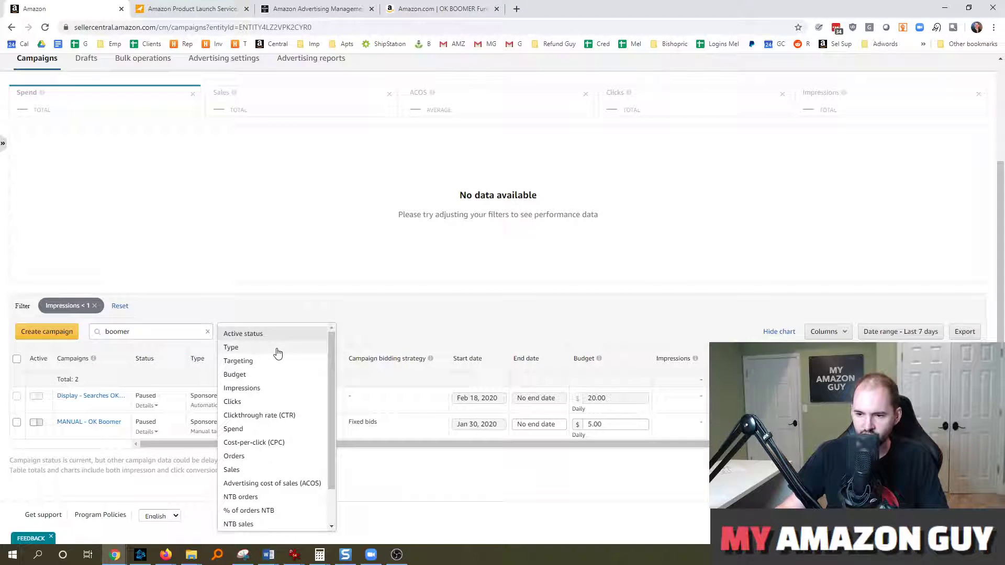
pyautogui.moveTo(293, 401)
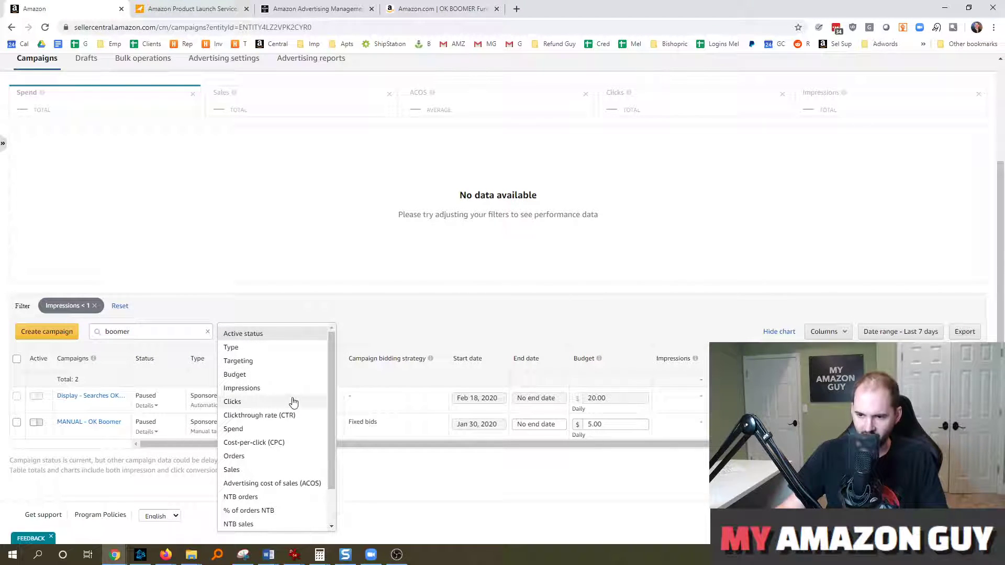
pyautogui.scroll(-3)
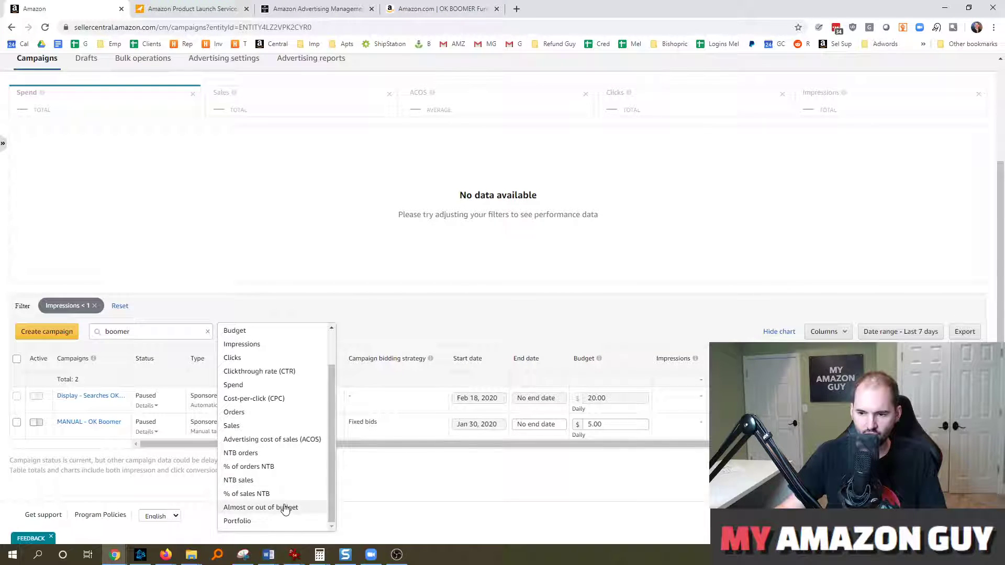
pyautogui.moveTo(285, 394)
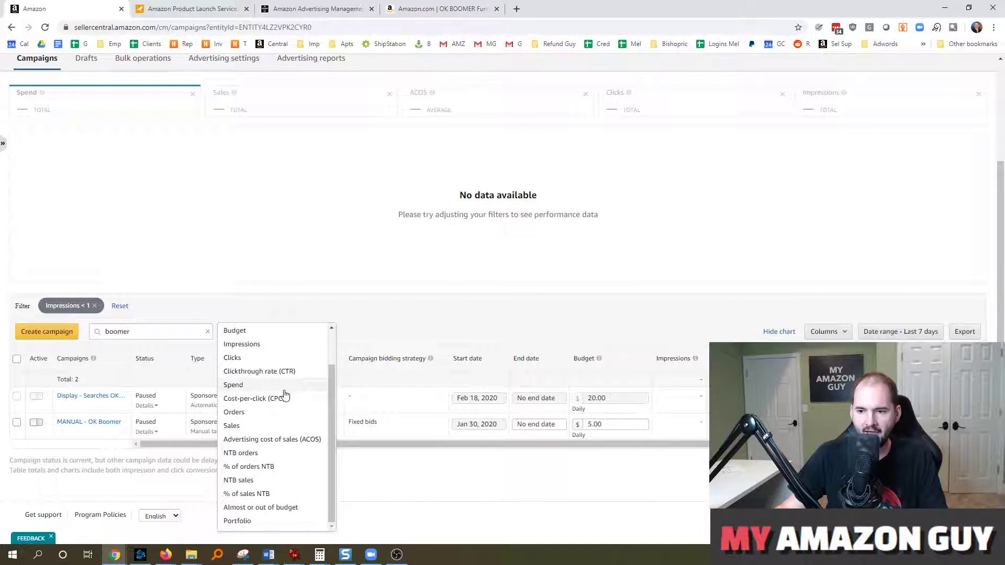
pyautogui.moveTo(279, 402)
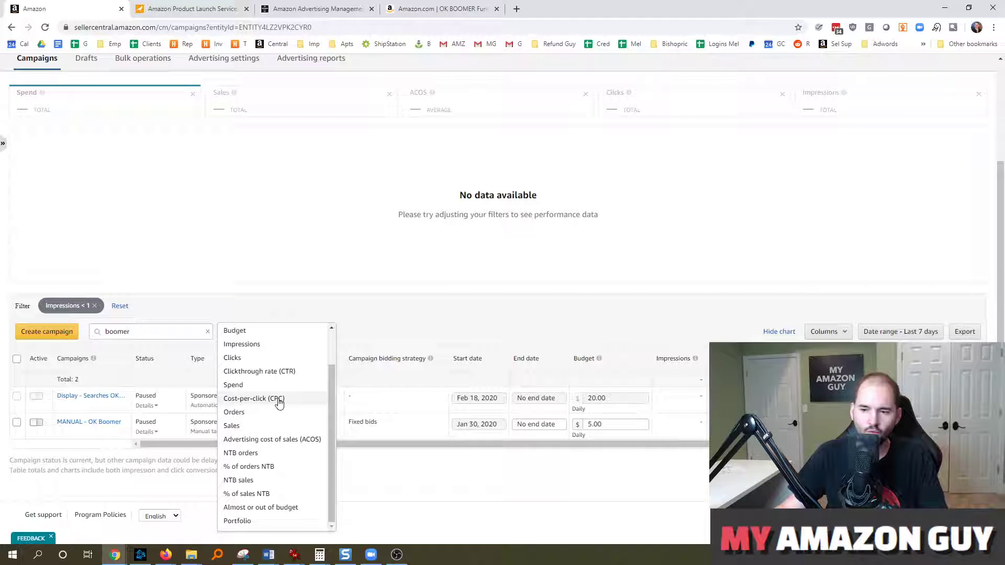
pyautogui.moveTo(262, 413)
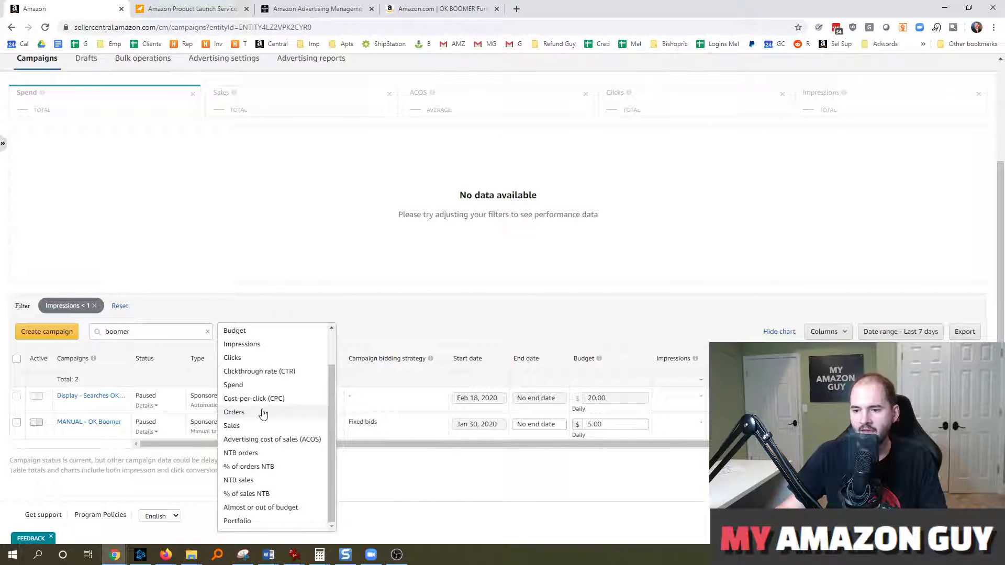
pyautogui.moveTo(250, 304)
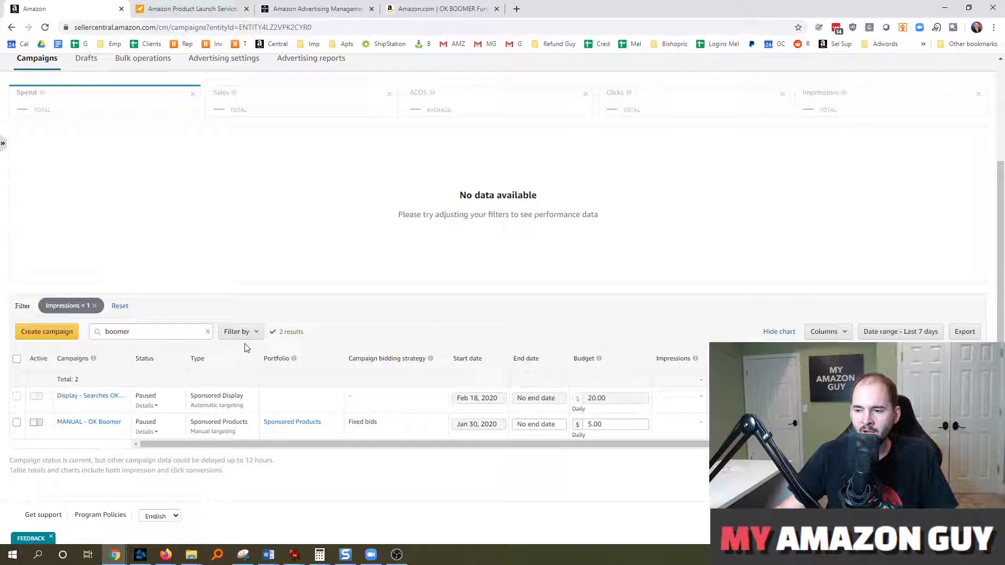
pyautogui.moveTo(194, 357)
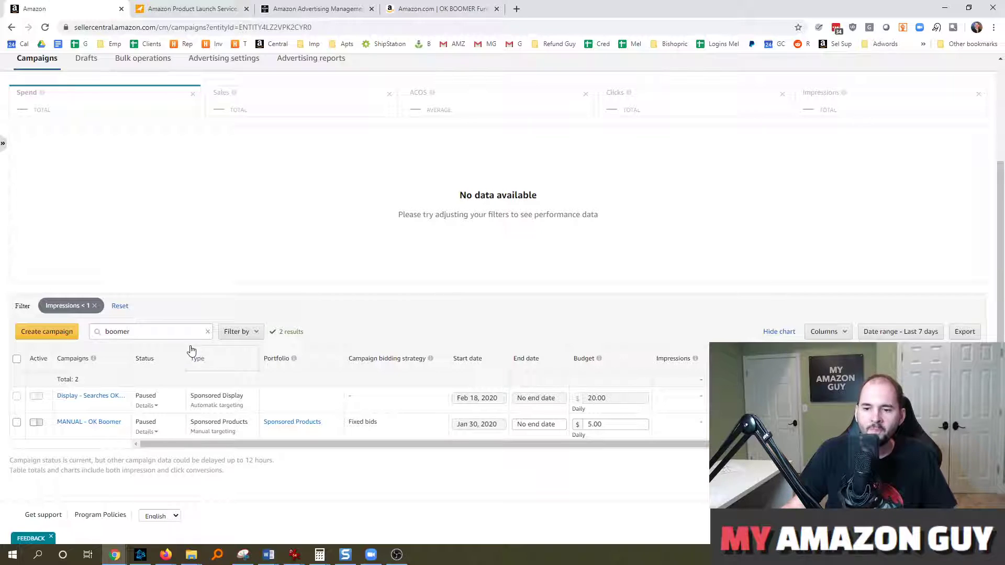
pyautogui.click(237, 332)
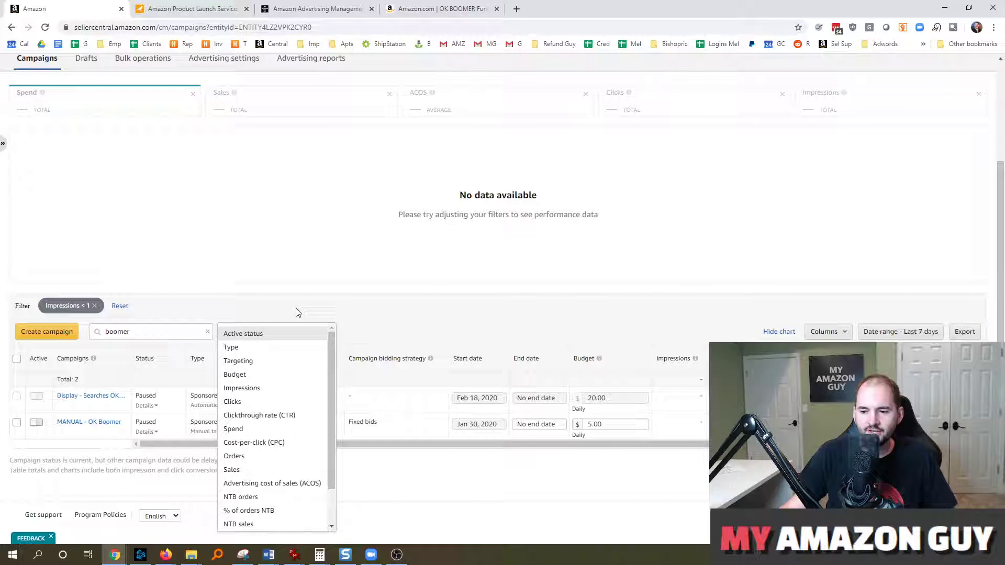
pyautogui.moveTo(269, 325)
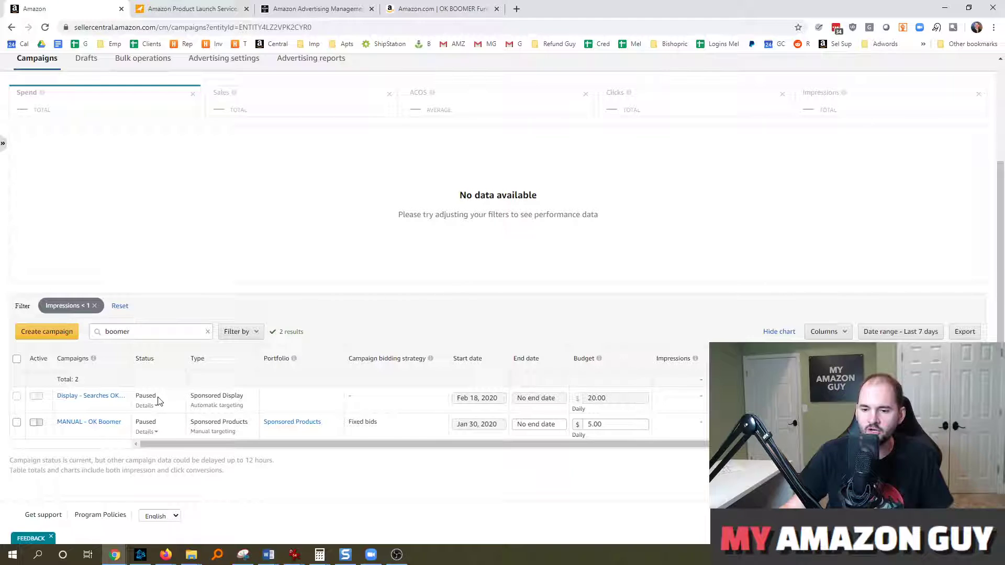
pyautogui.moveTo(162, 390)
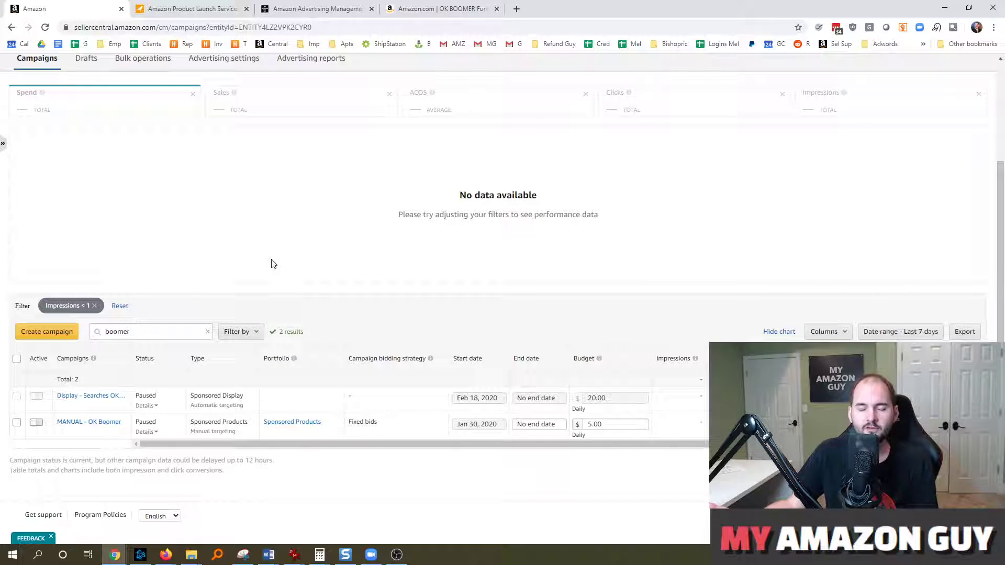
pyautogui.moveTo(297, 256)
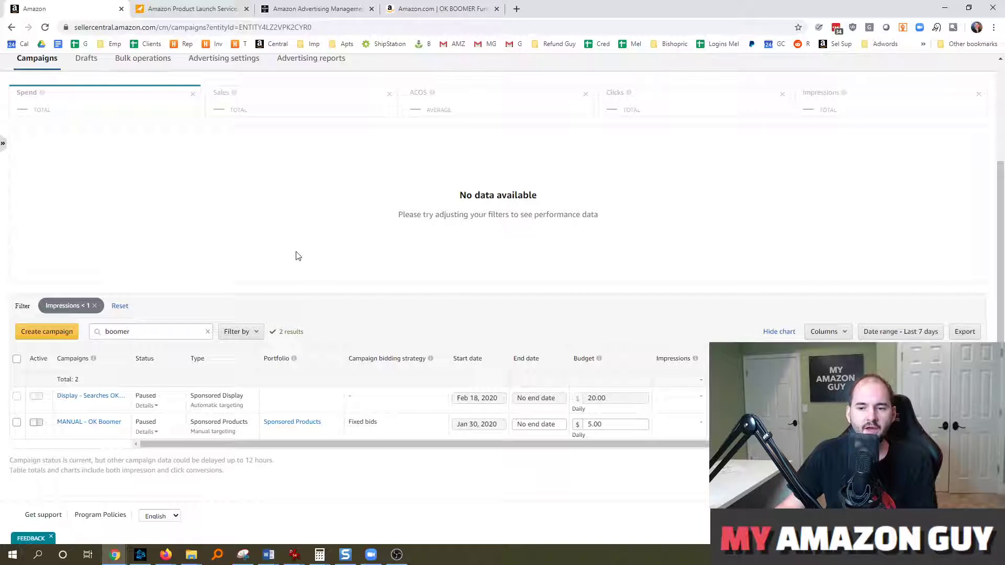
pyautogui.moveTo(313, 328)
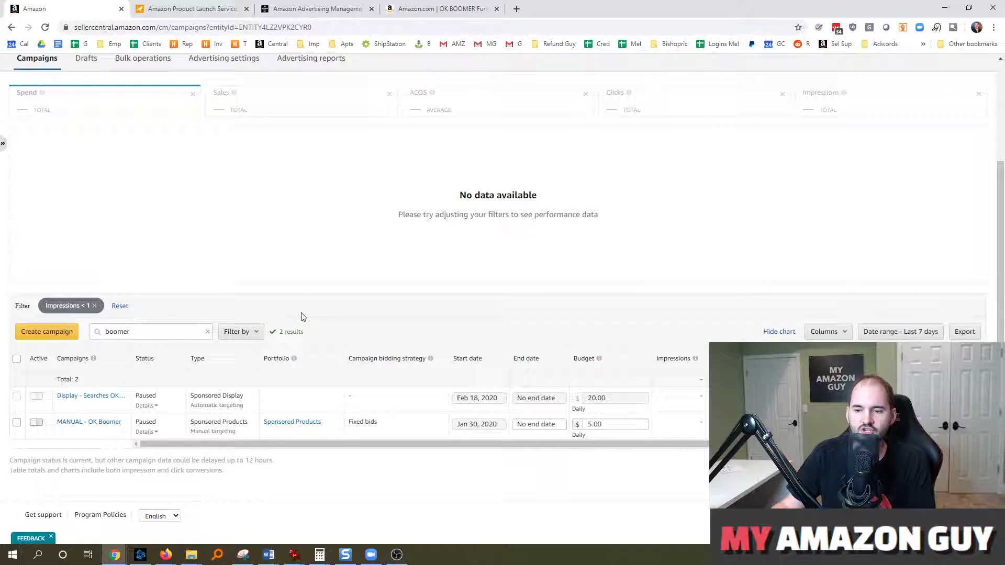
pyautogui.moveTo(268, 290)
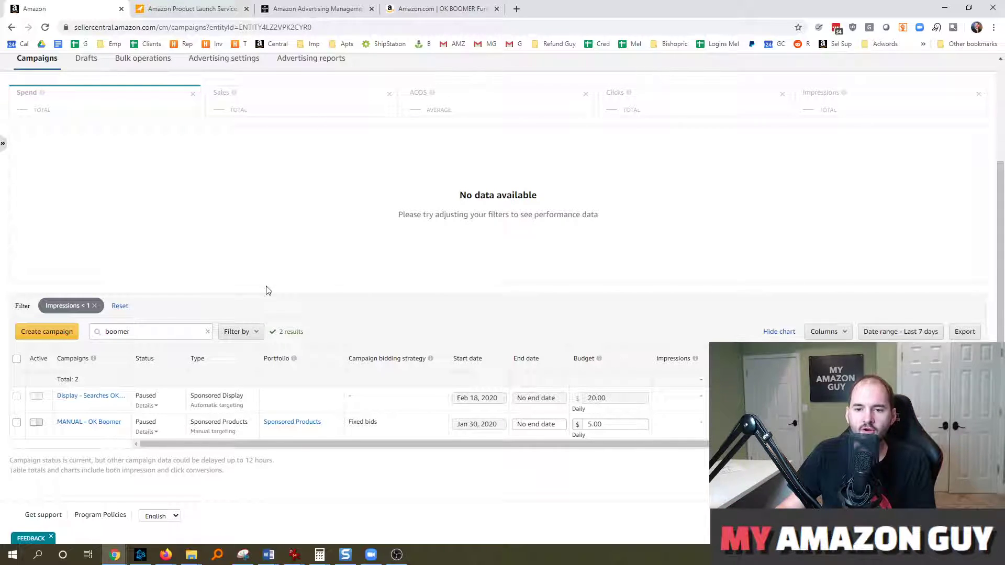
pyautogui.moveTo(256, 282)
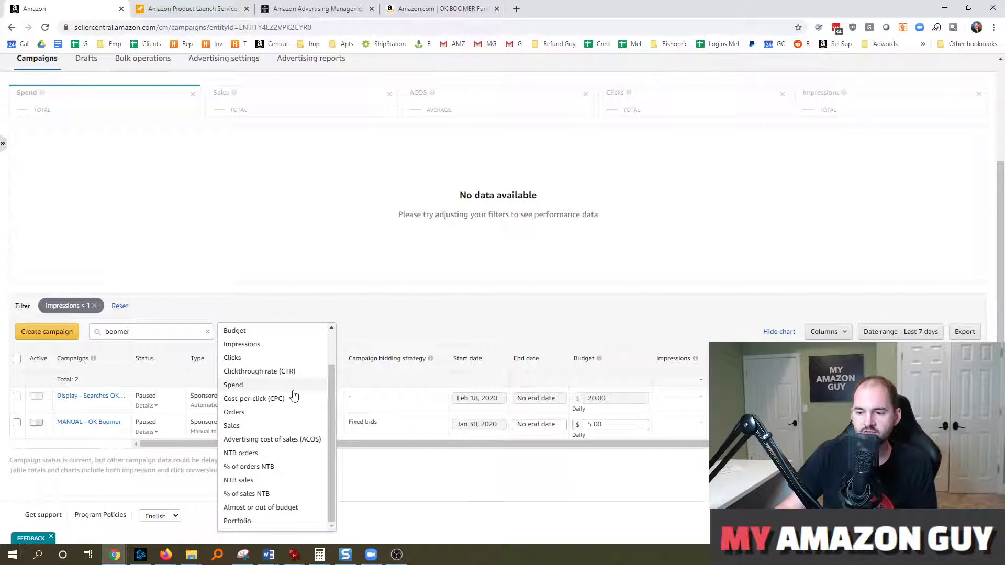
pyautogui.moveTo(282, 402)
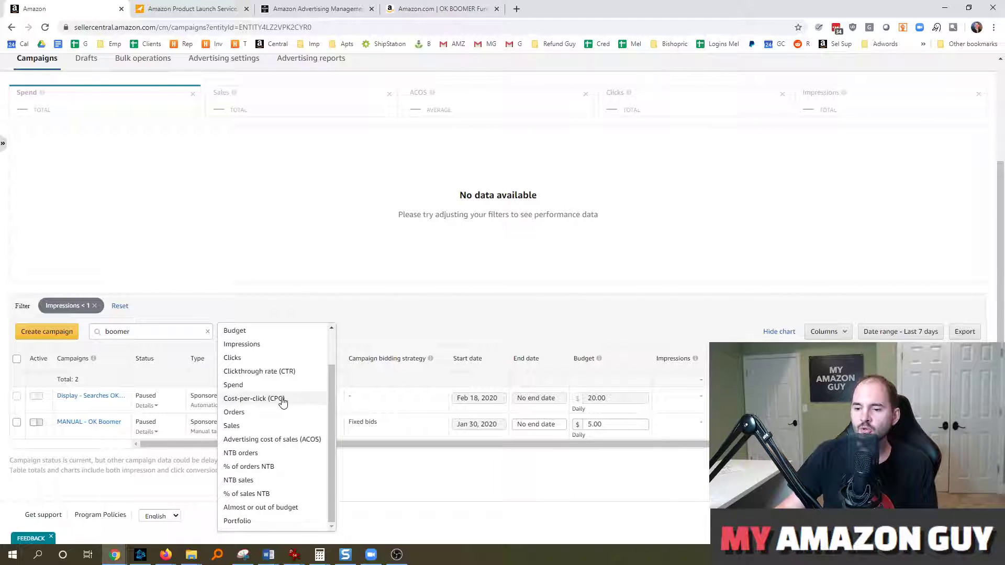
pyautogui.moveTo(276, 401)
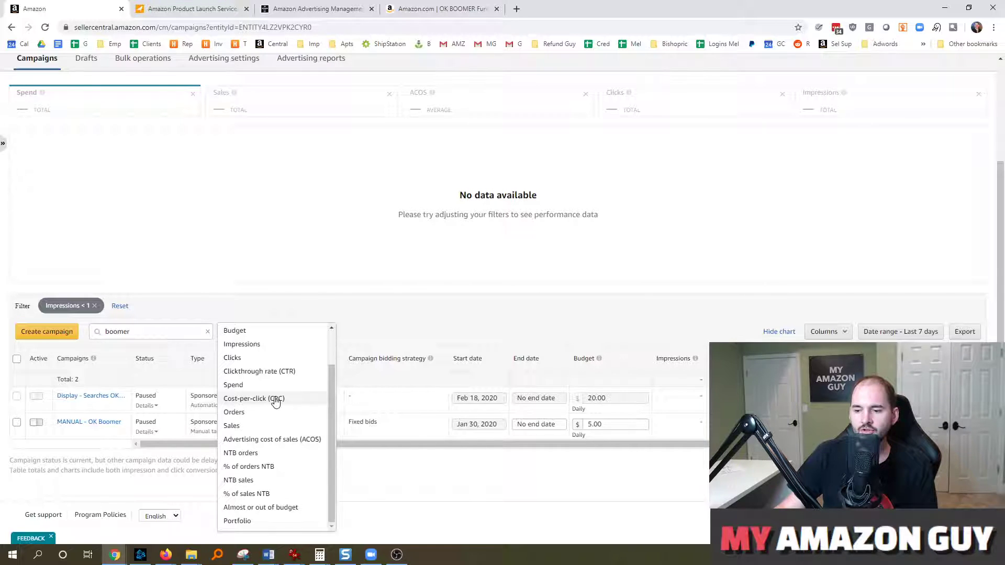
pyautogui.moveTo(278, 375)
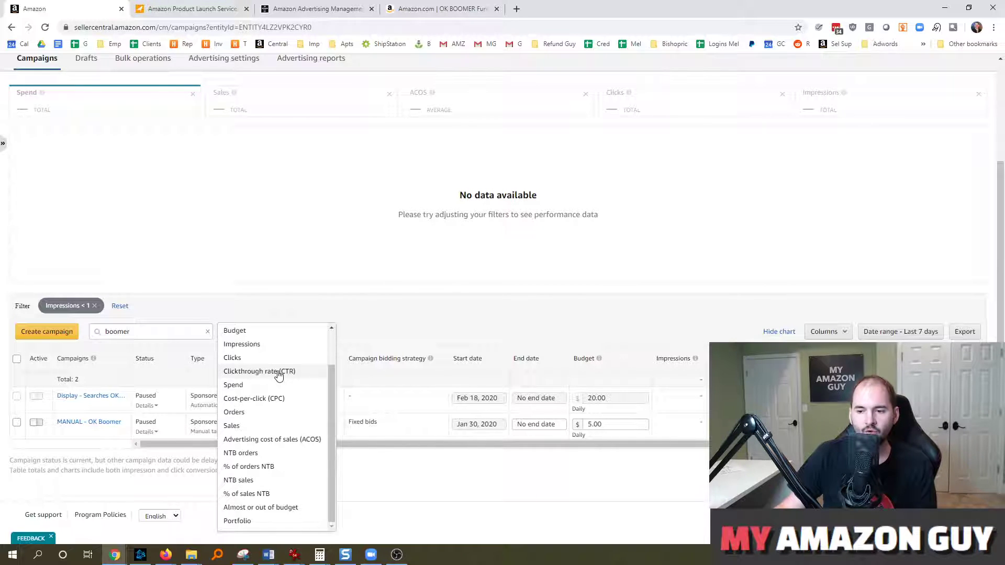
# Step: Add a Clickthrough rate (CTR) less than .40 filter alongside Impressions under 1
pyautogui.click(259, 371)
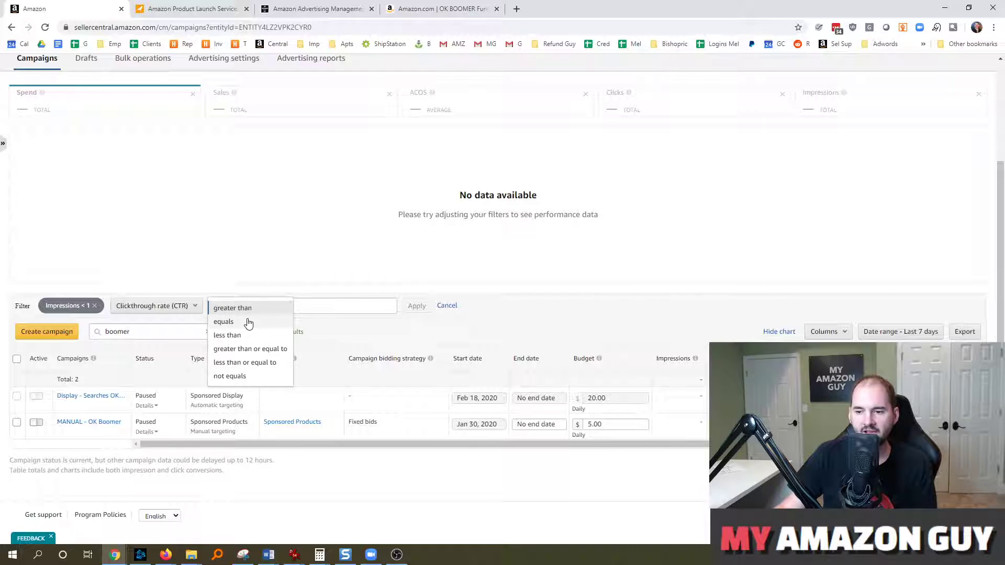
pyautogui.click(227, 335)
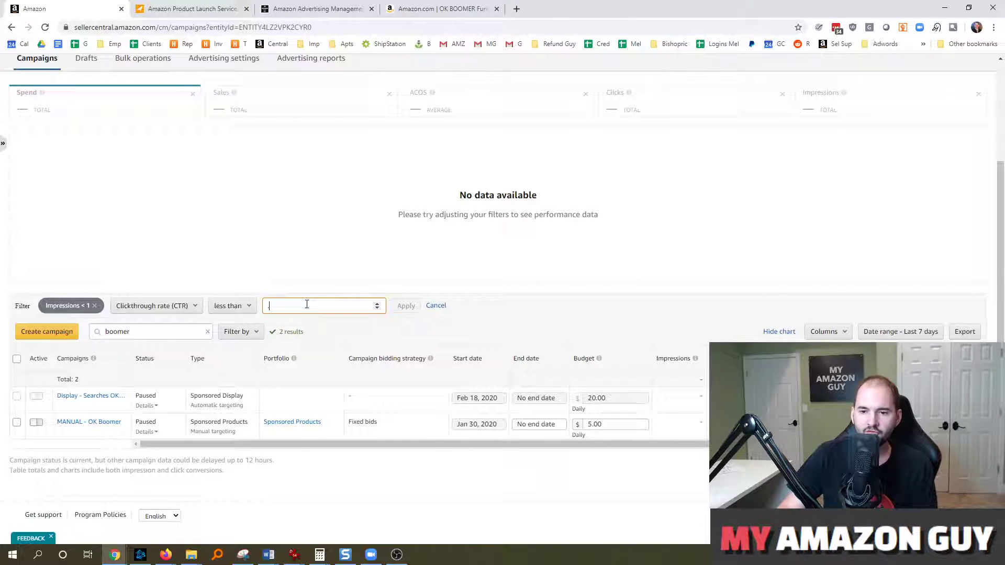
pyautogui.click(407, 304)
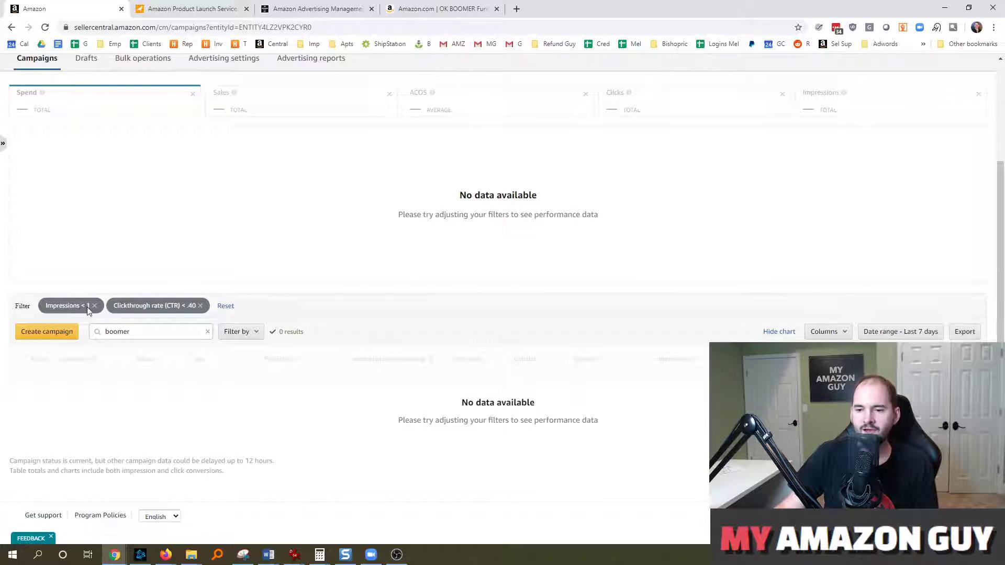
pyautogui.moveTo(90, 305)
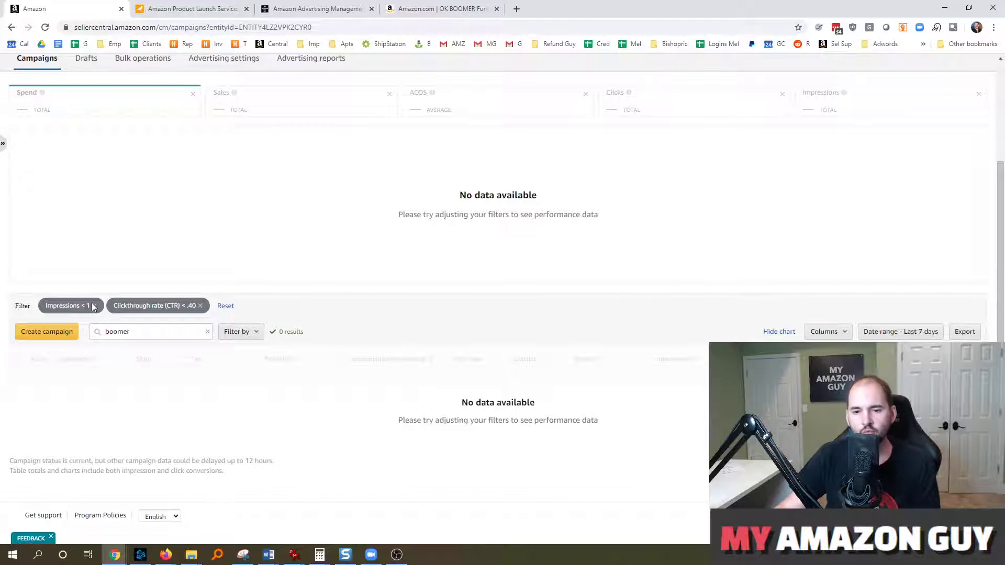
pyautogui.moveTo(124, 322)
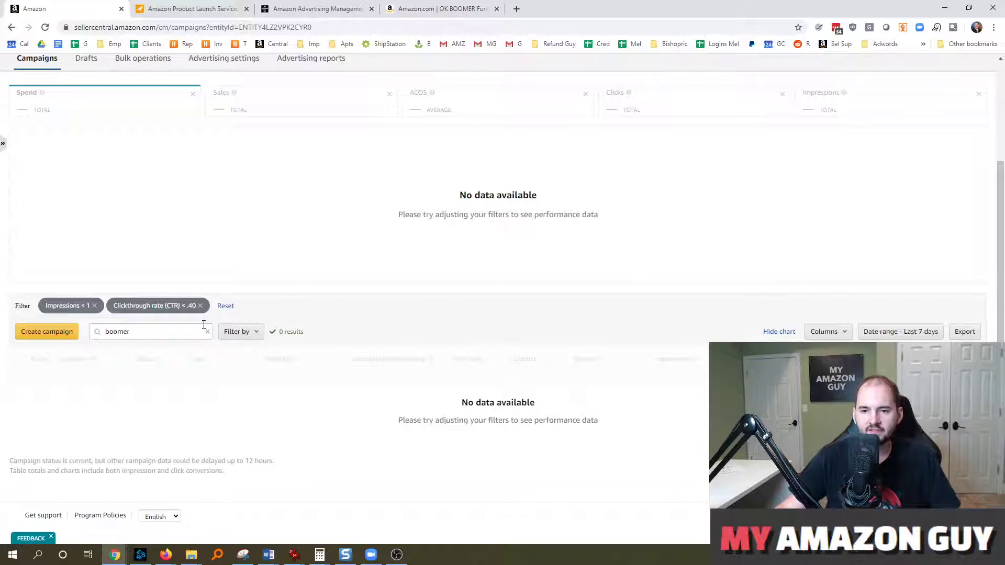
pyautogui.moveTo(190, 313)
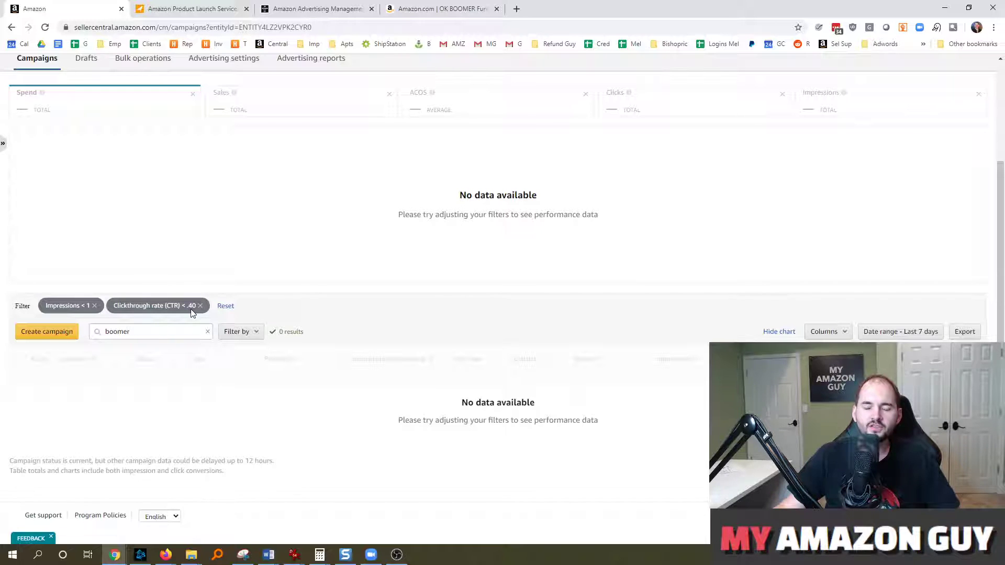
pyautogui.moveTo(190, 393)
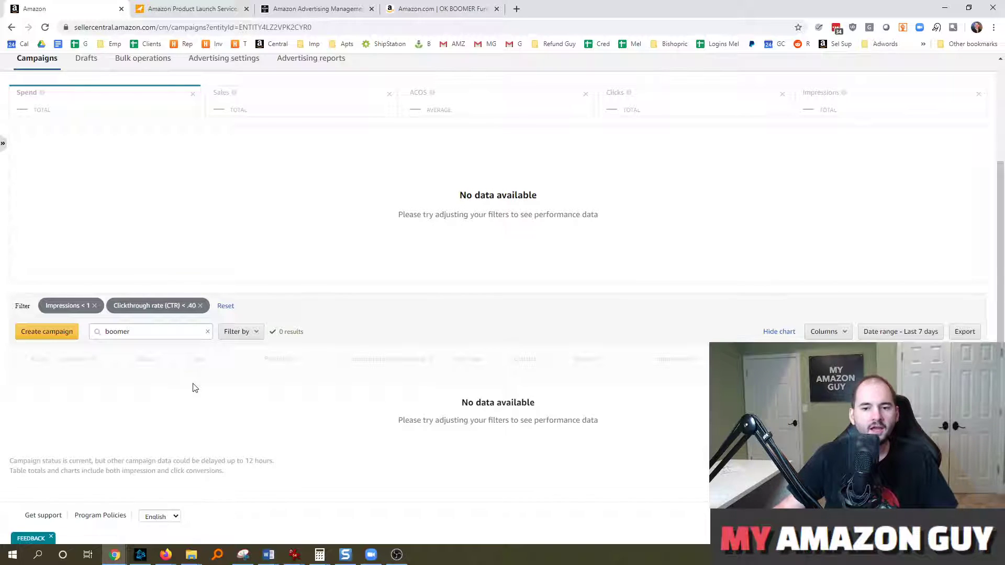
pyautogui.moveTo(194, 360)
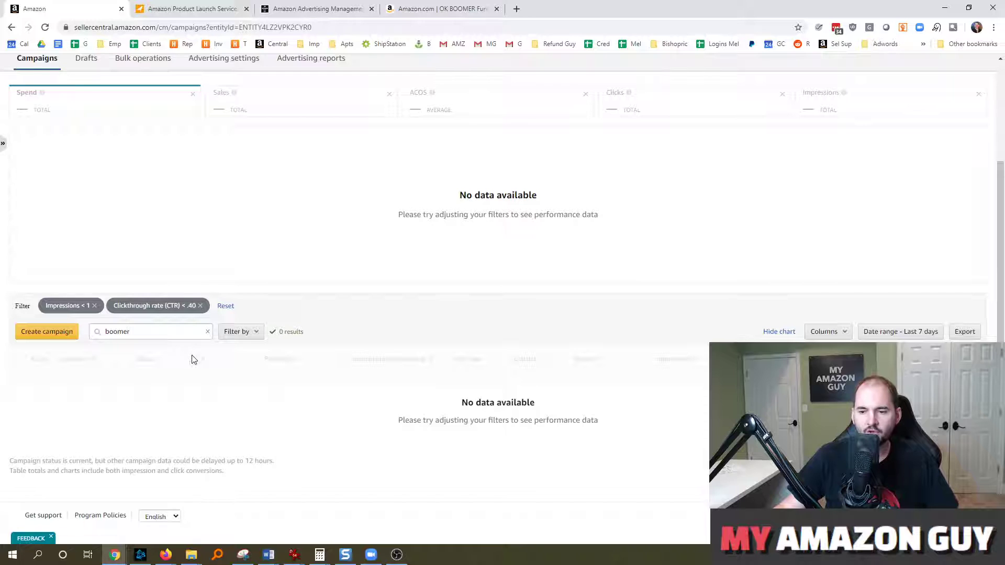
pyautogui.moveTo(182, 386)
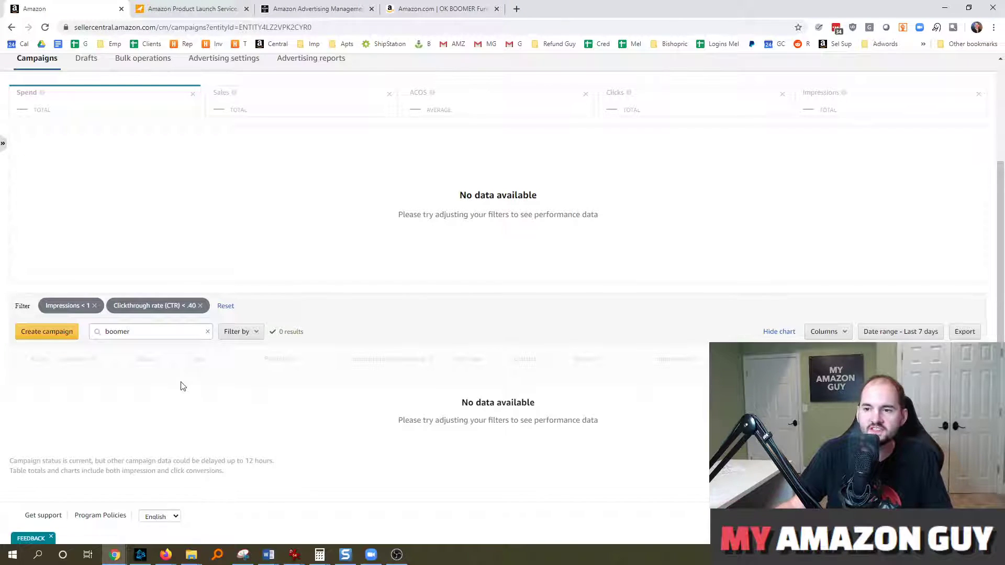
pyautogui.moveTo(241, 332)
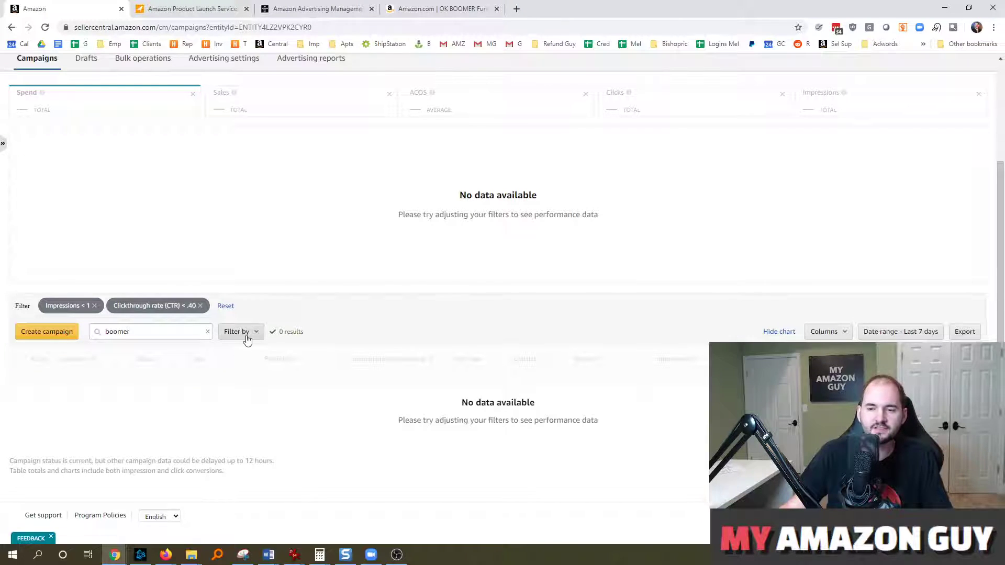
pyautogui.moveTo(186, 313)
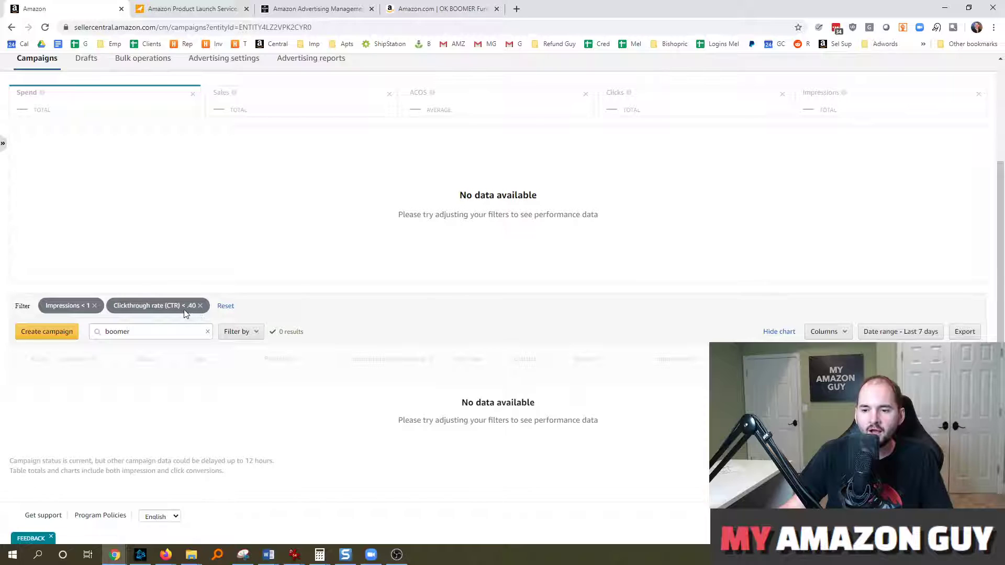
pyautogui.moveTo(178, 310)
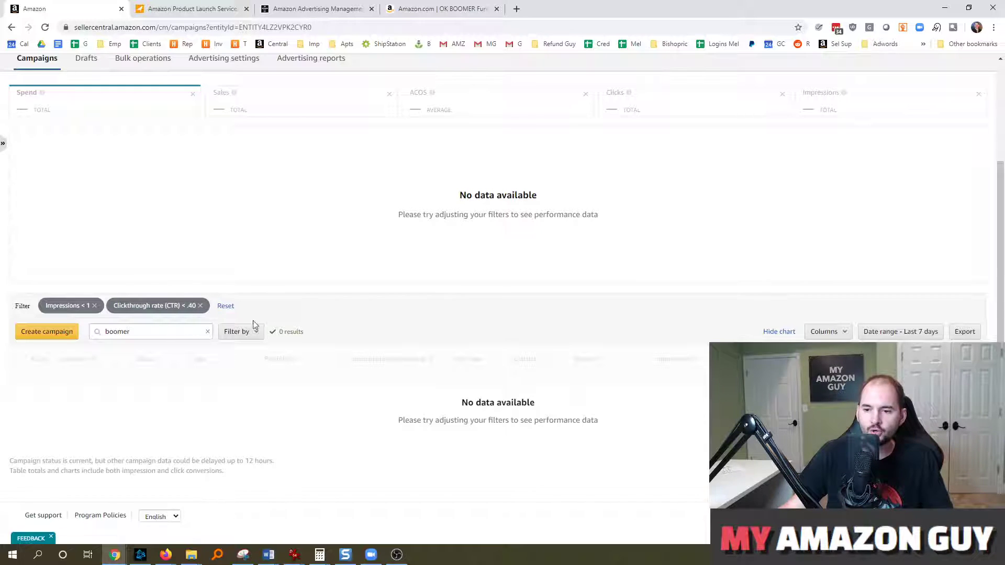
# Step: Scroll the Filter by criteria list down to options like NTB sales and Portfolio
pyautogui.click(236, 332)
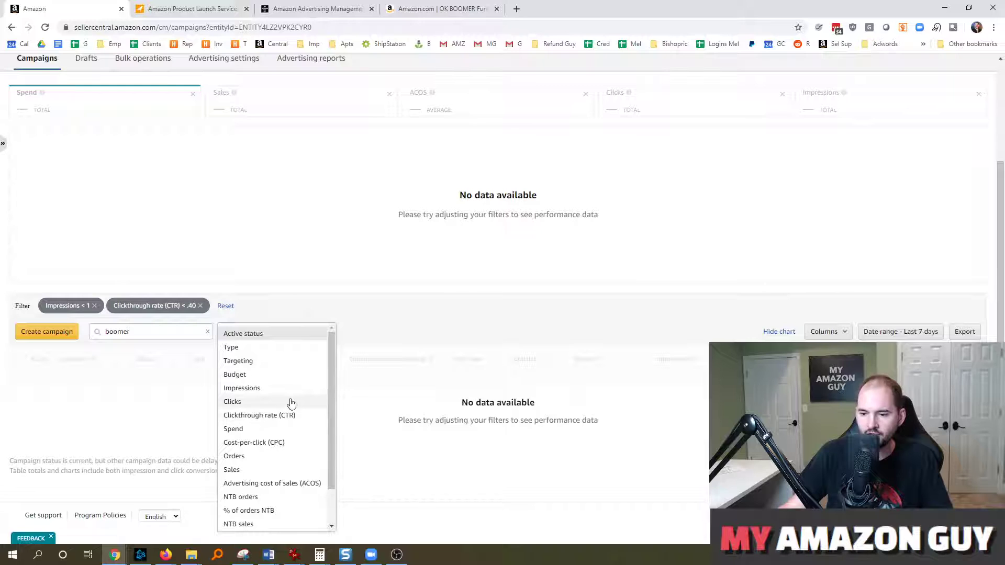
pyautogui.scroll(-3)
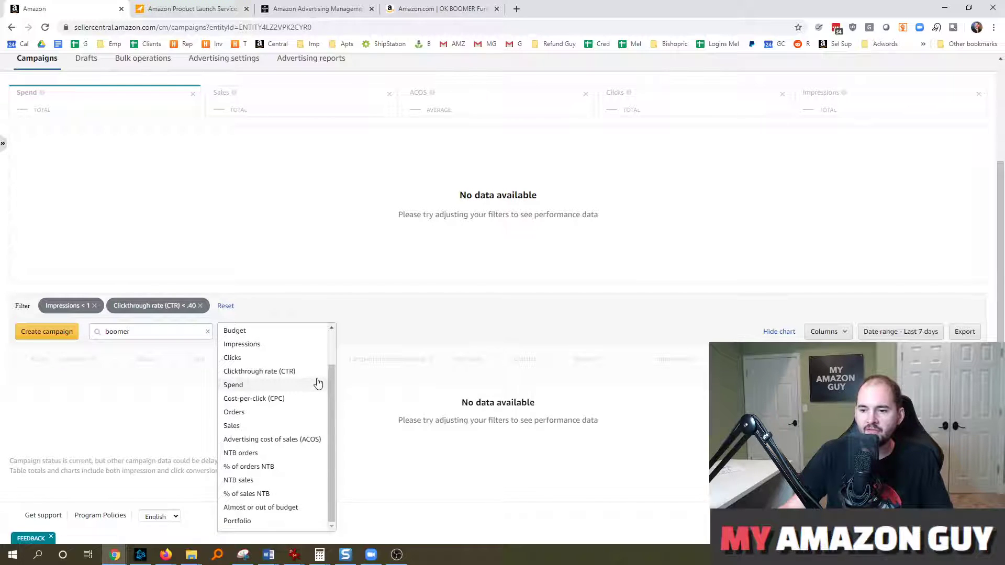
pyautogui.moveTo(351, 325)
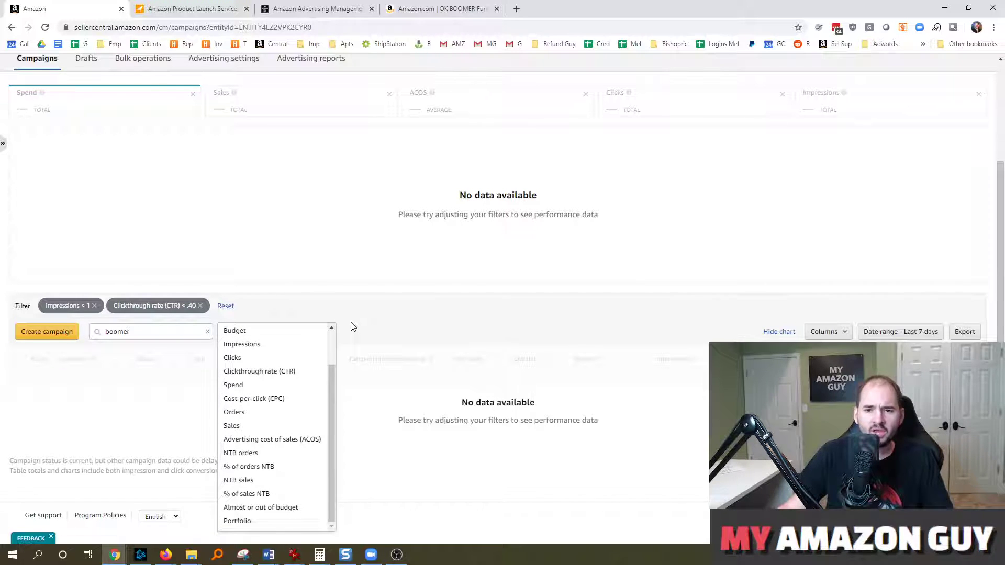
pyautogui.moveTo(356, 310)
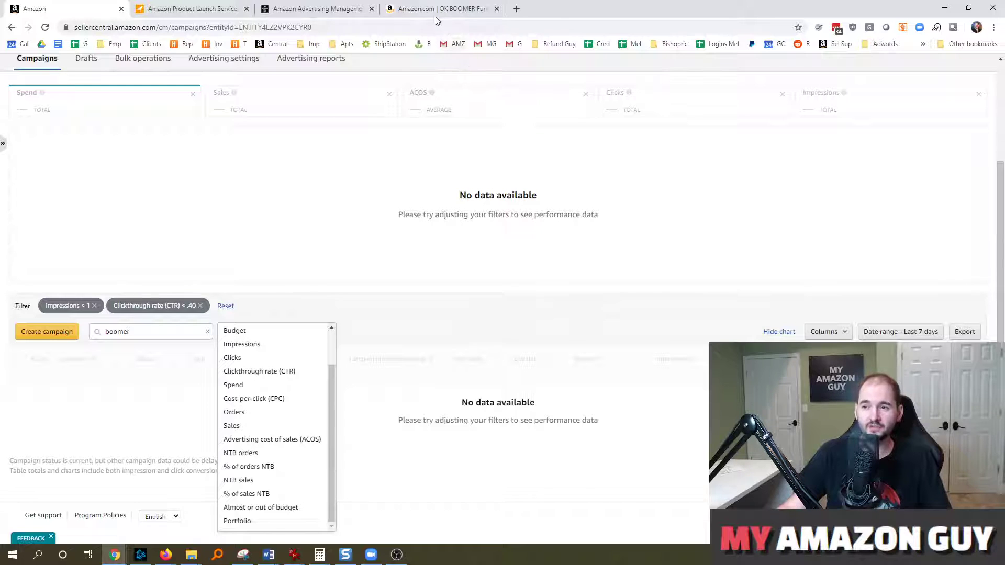
# Step: View the OK BOOMER wine glass product images in the enlarged lightbox, then close it
pyautogui.click(442, 8)
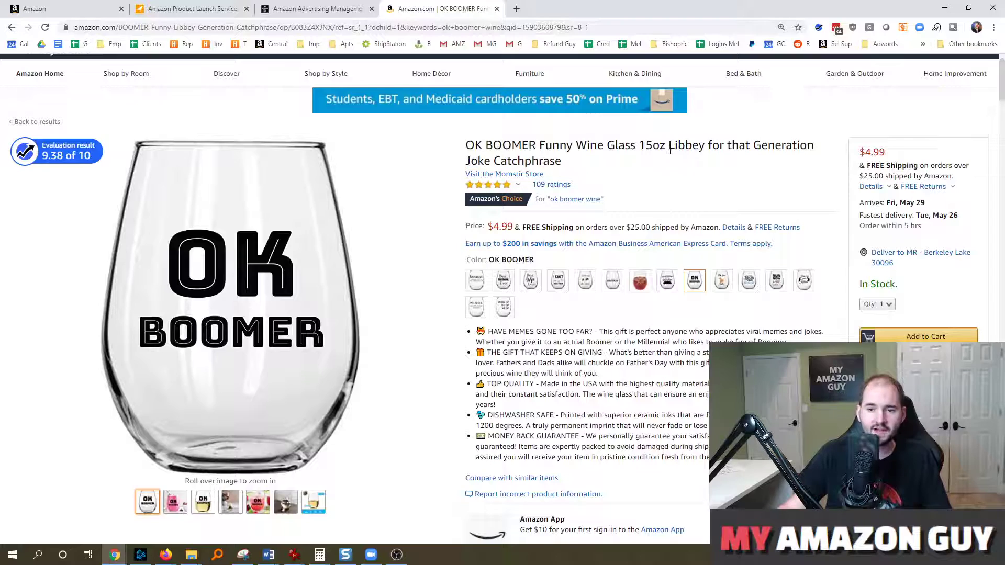
pyautogui.click(175, 501)
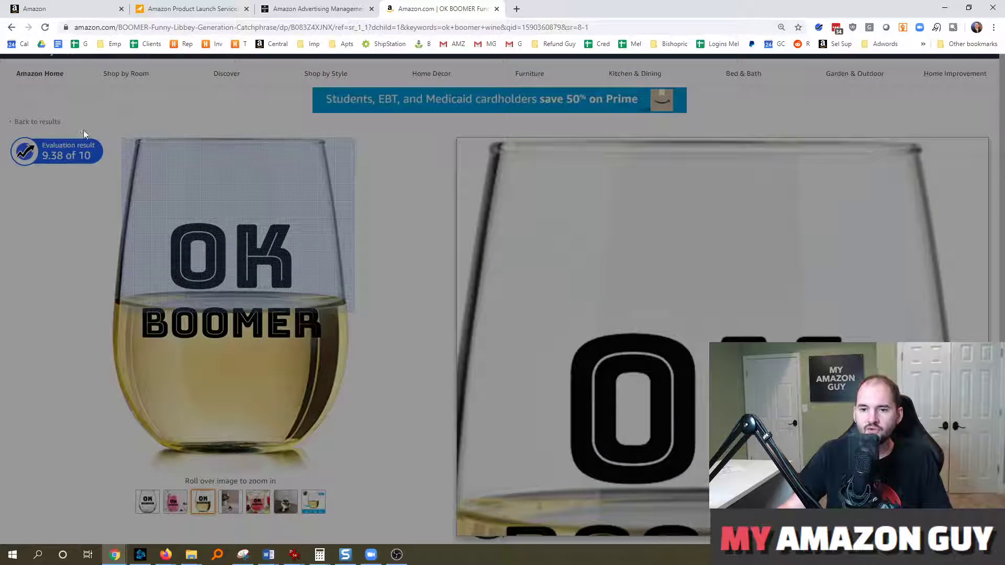
pyautogui.click(237, 302)
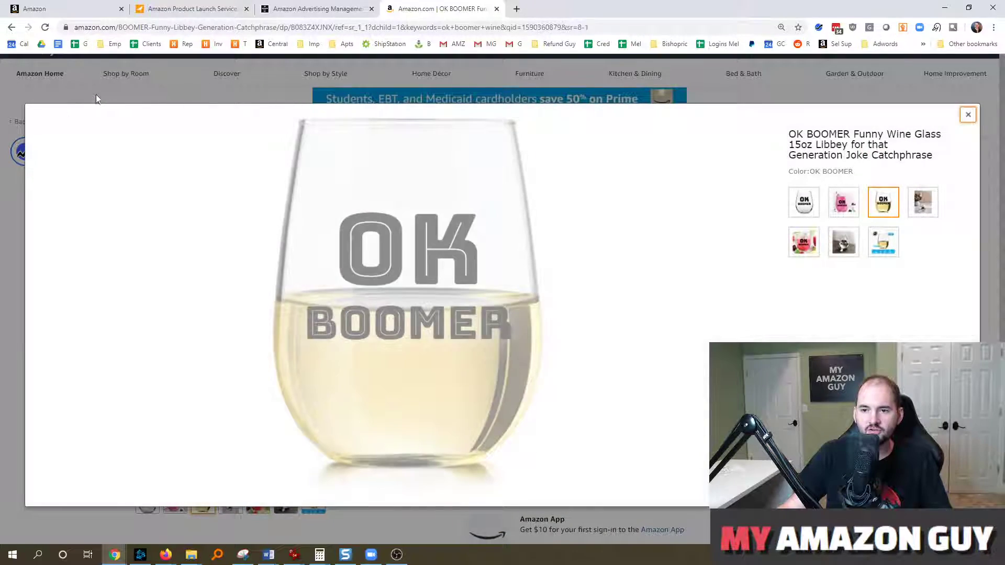
pyautogui.click(967, 114)
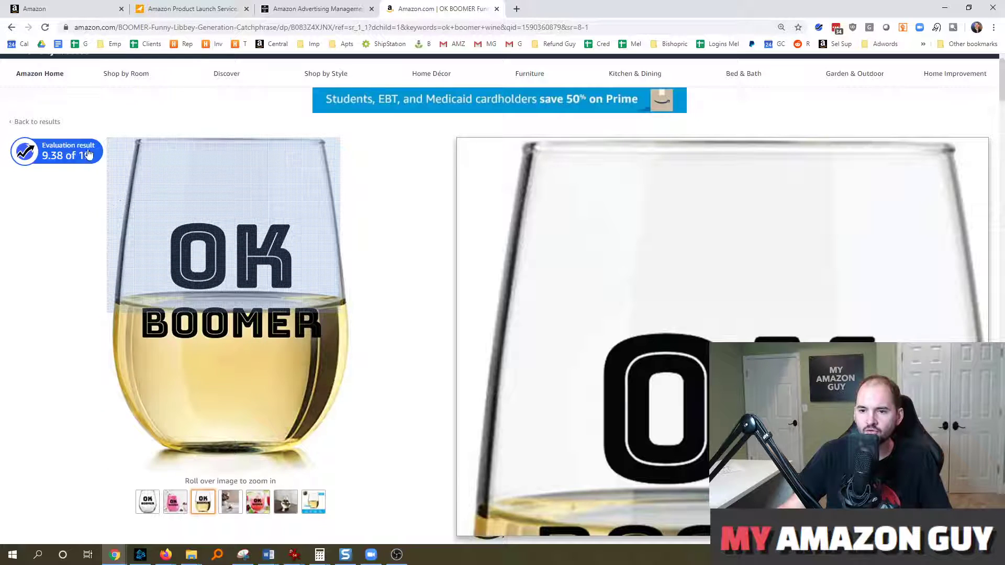
# Step: Review the listing's 9.38 of 10 evaluation breakdown popup and close it
pyautogui.click(54, 152)
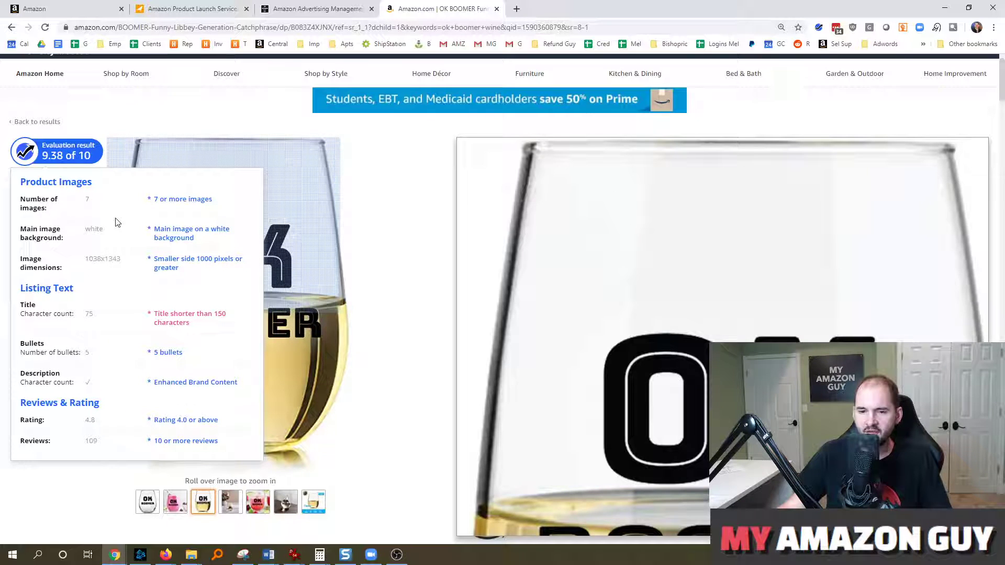
pyautogui.click(55, 152)
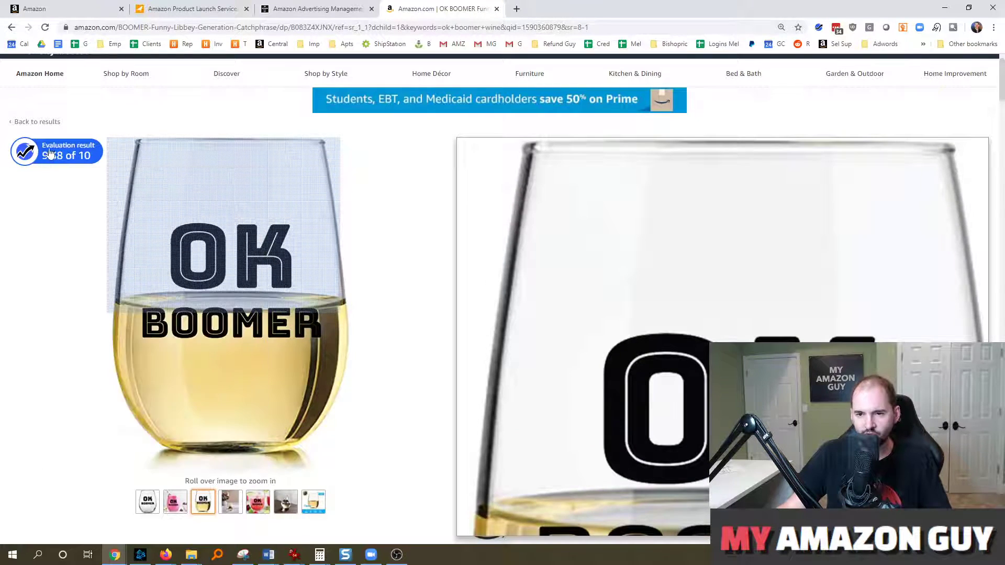
pyautogui.click(56, 152)
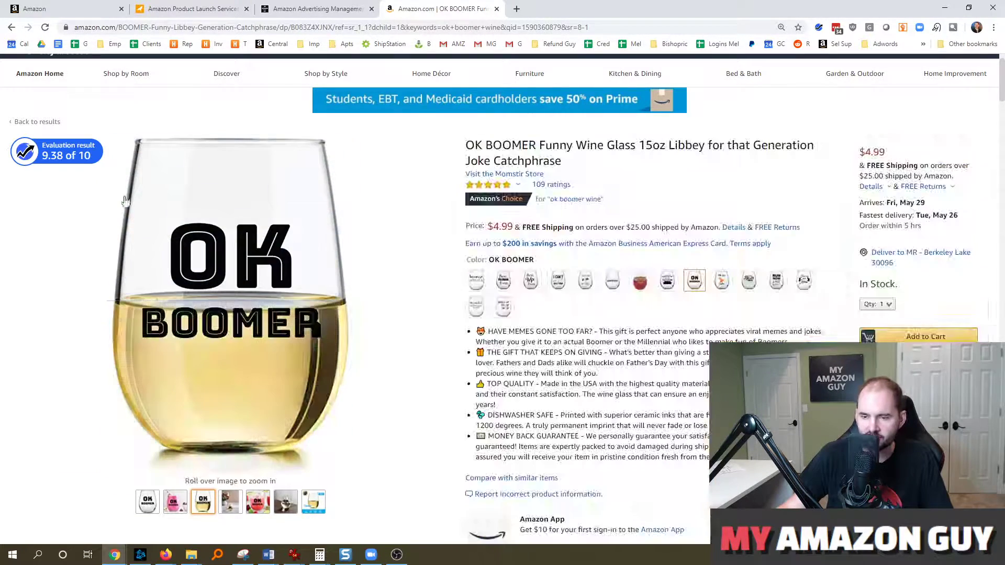
pyautogui.moveTo(81, 87)
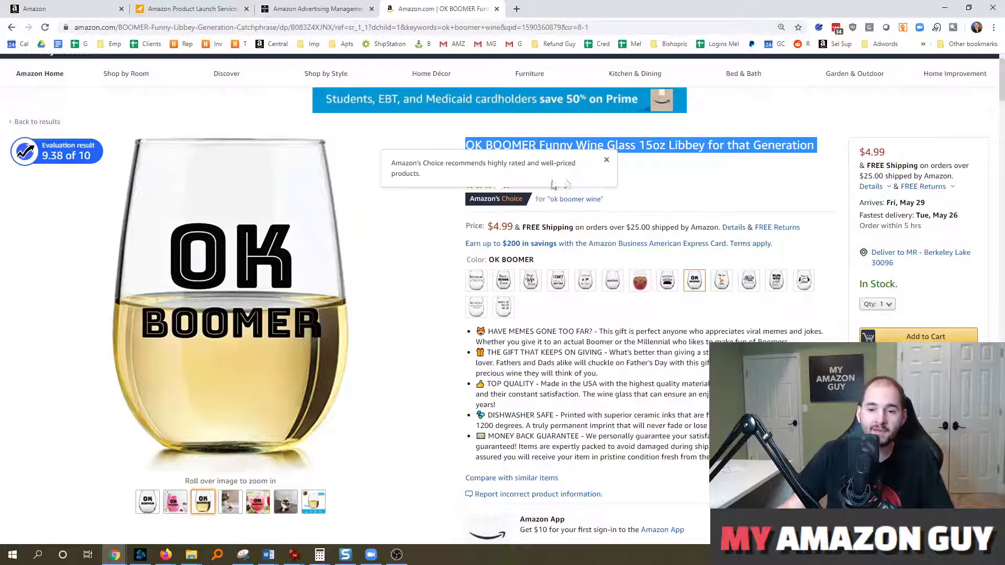
pyautogui.click(606, 159)
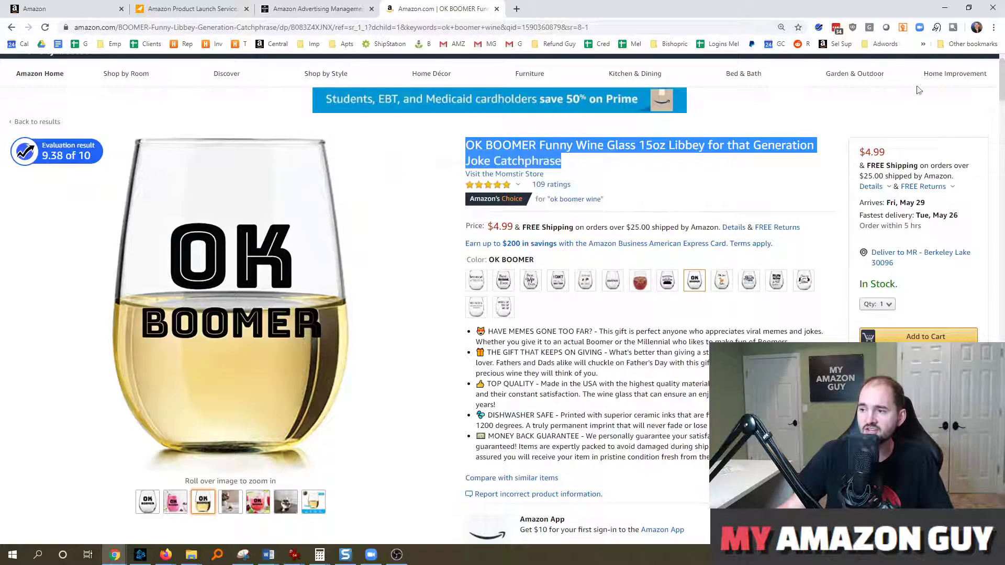
pyautogui.scroll(-3)
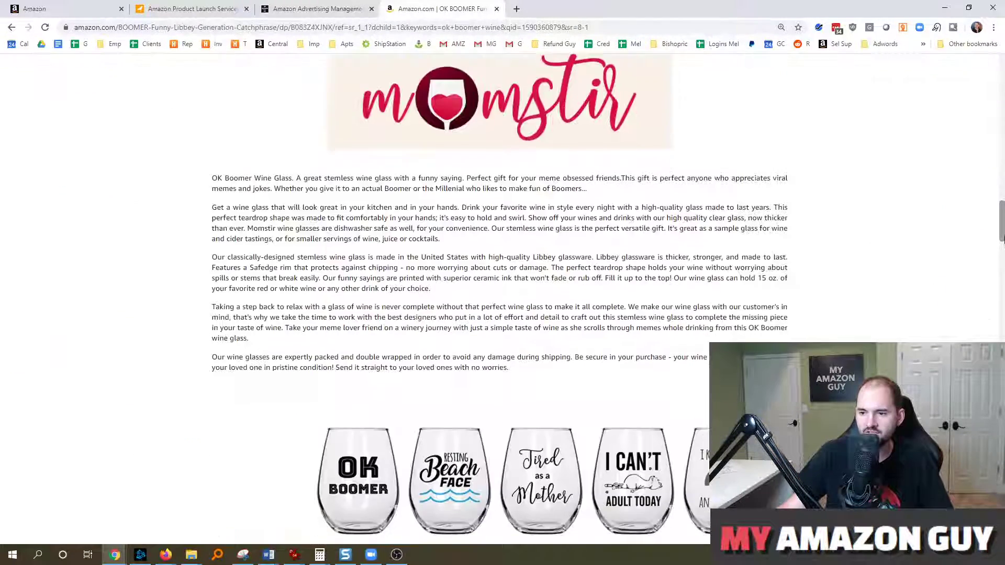
pyautogui.scroll(-3)
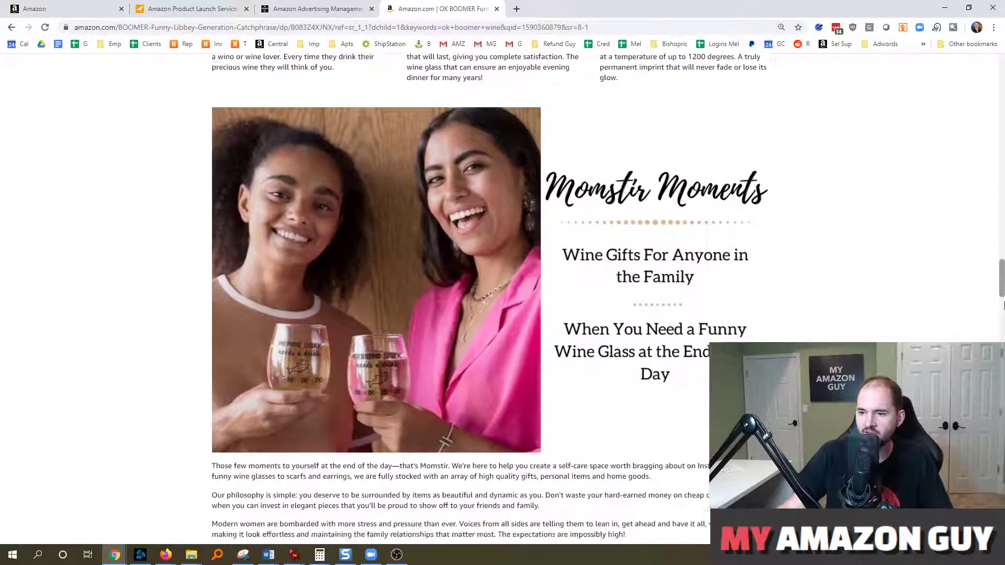
pyautogui.scroll(3)
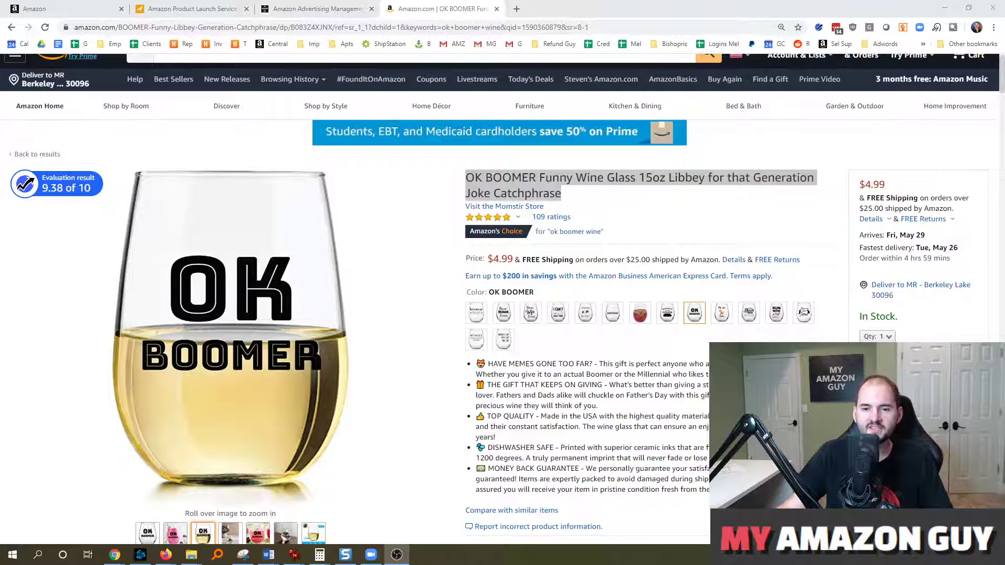
pyautogui.moveTo(230, 333)
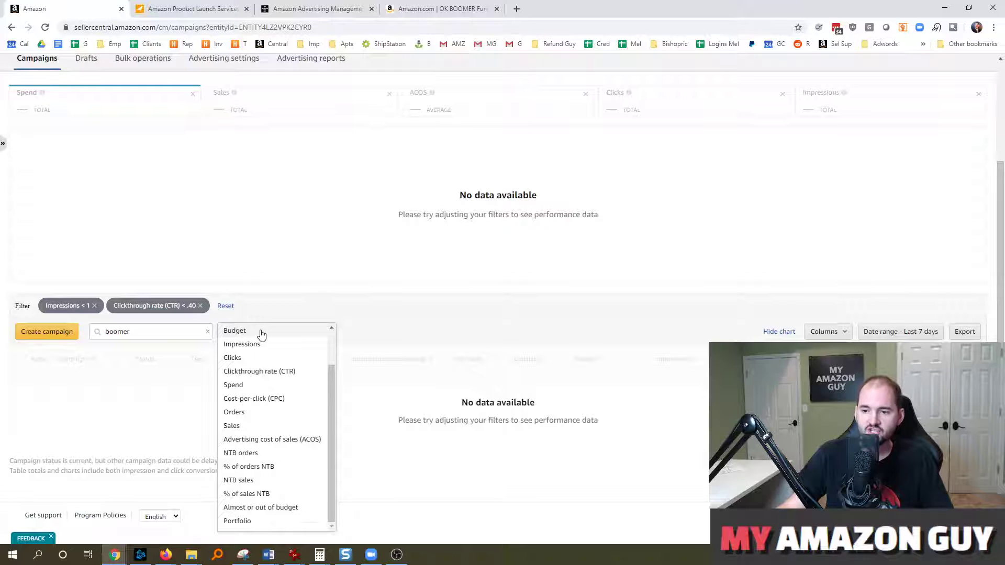
pyautogui.moveTo(262, 481)
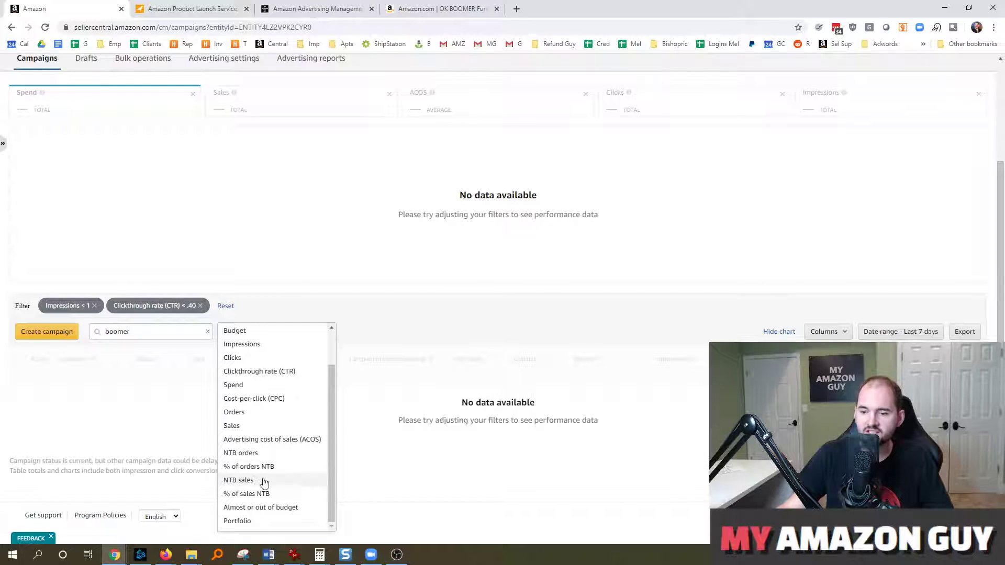
pyautogui.moveTo(283, 395)
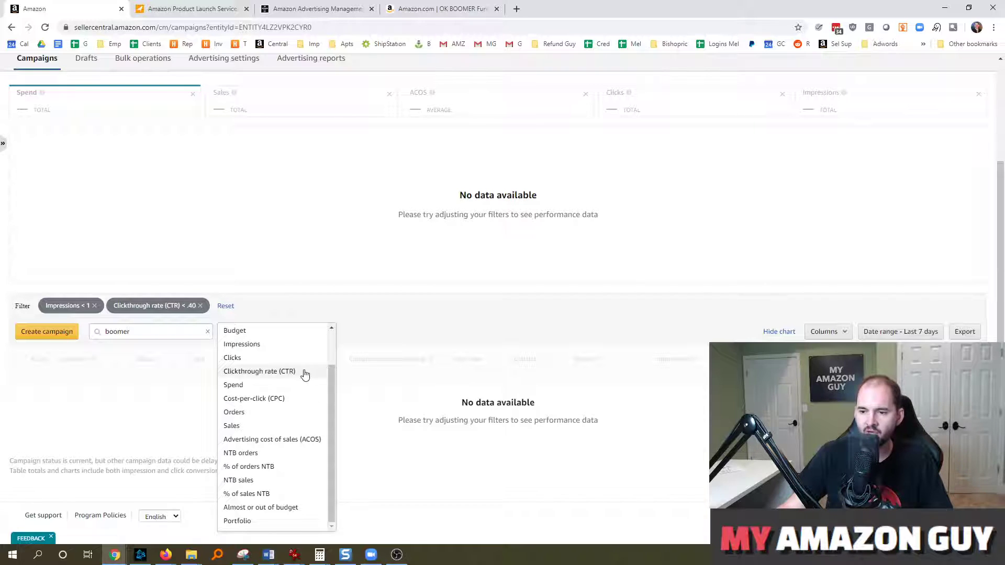
# Step: Scroll the Filter by criteria list back up to top options like Active status
pyautogui.scroll(3)
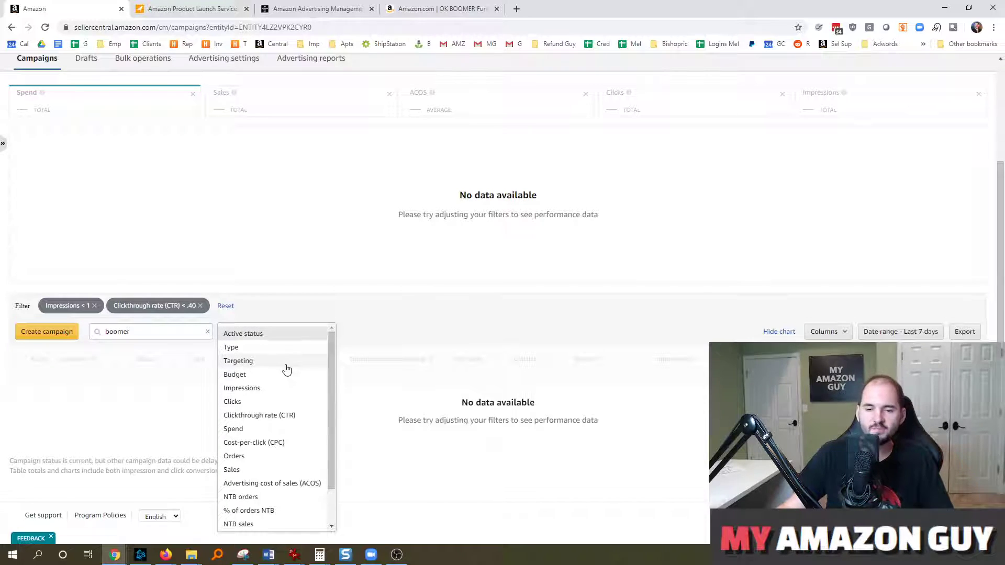
pyautogui.moveTo(369, 314)
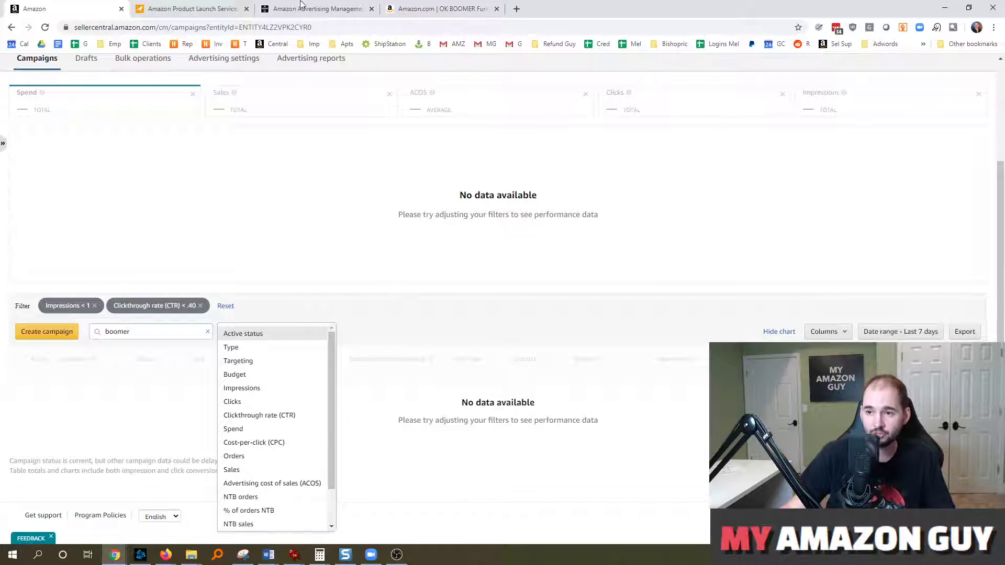
# Step: Show the My Amazon Guy Advertising Management page down past the Sponsored Ads Accreditation badge
pyautogui.click(314, 8)
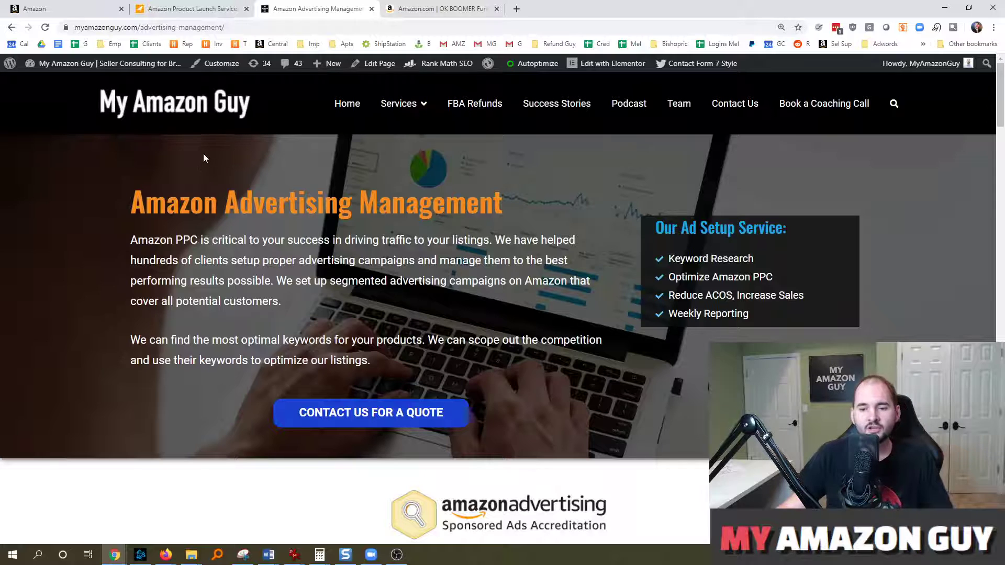
pyautogui.moveTo(212, 158)
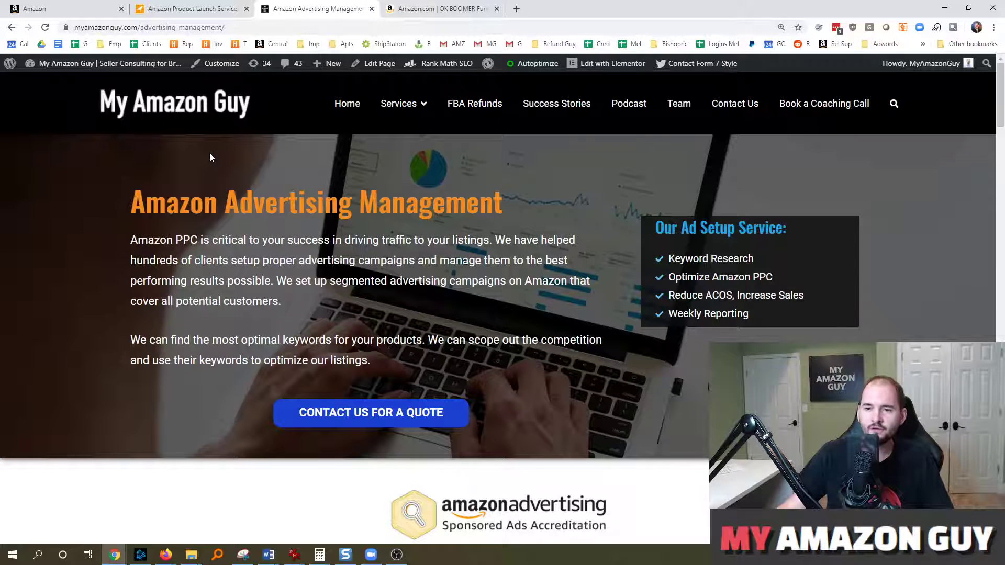
pyautogui.moveTo(263, 147)
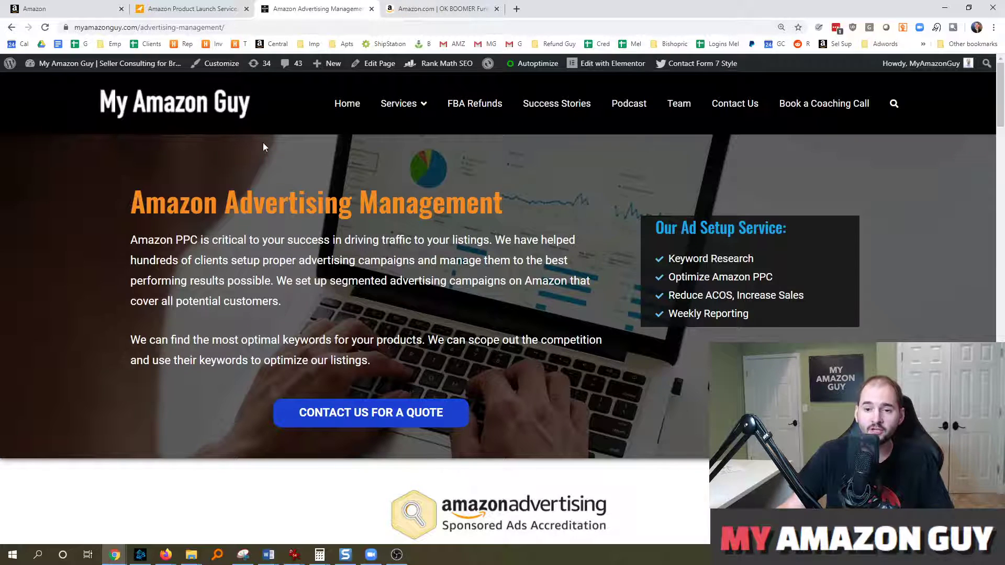
pyautogui.moveTo(267, 158)
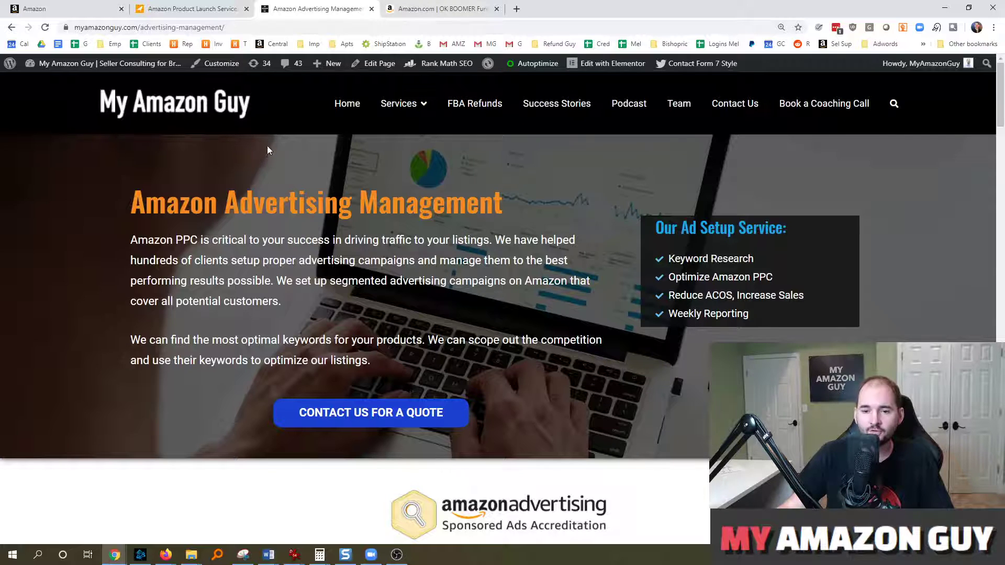
pyautogui.moveTo(311, 167)
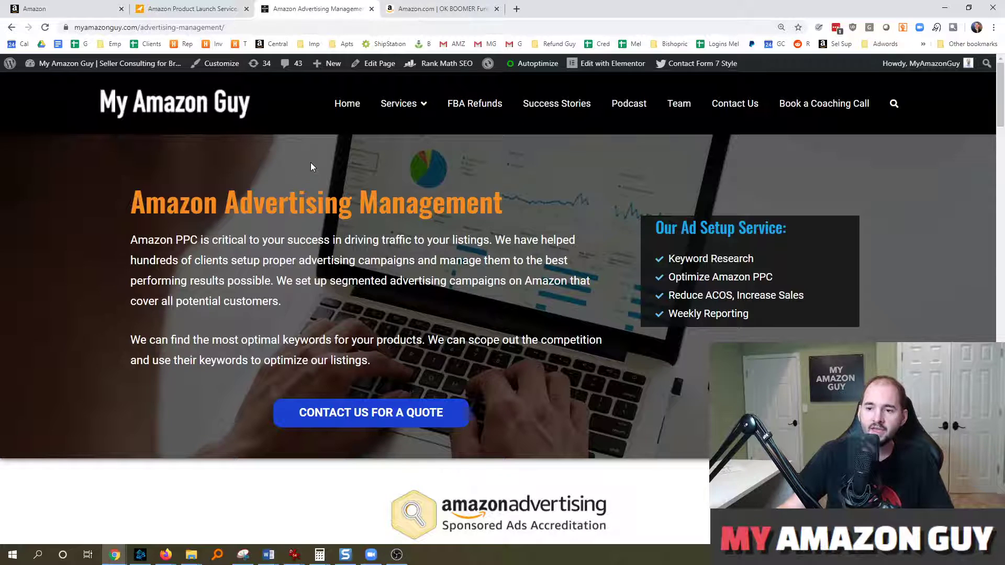
pyautogui.scroll(-3)
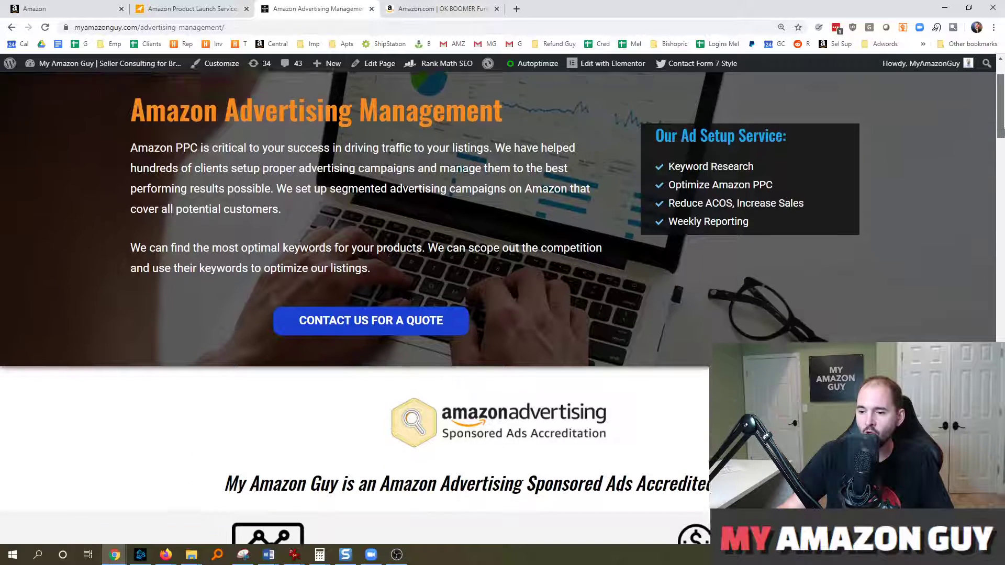
pyautogui.scroll(-3)
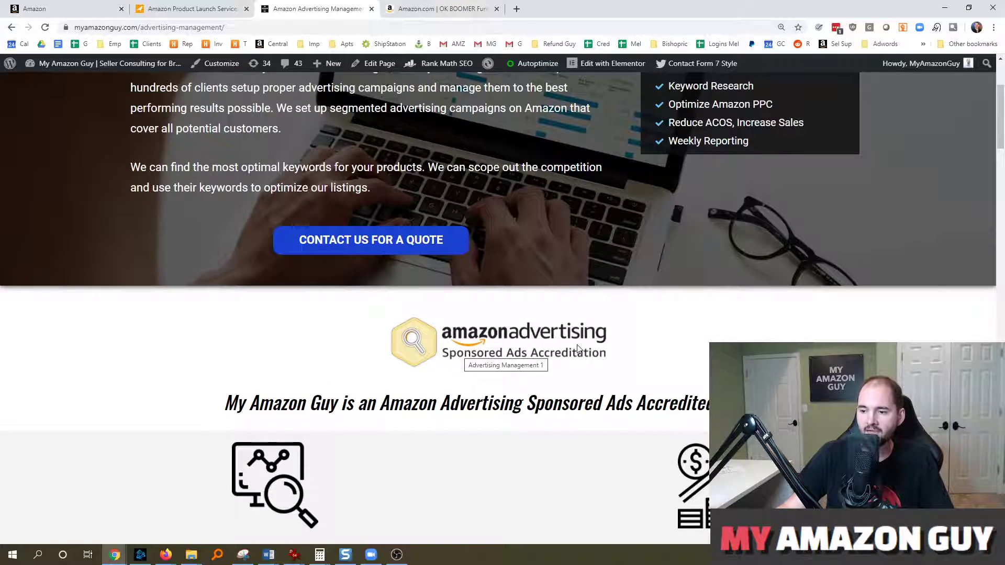
pyautogui.moveTo(999, 112)
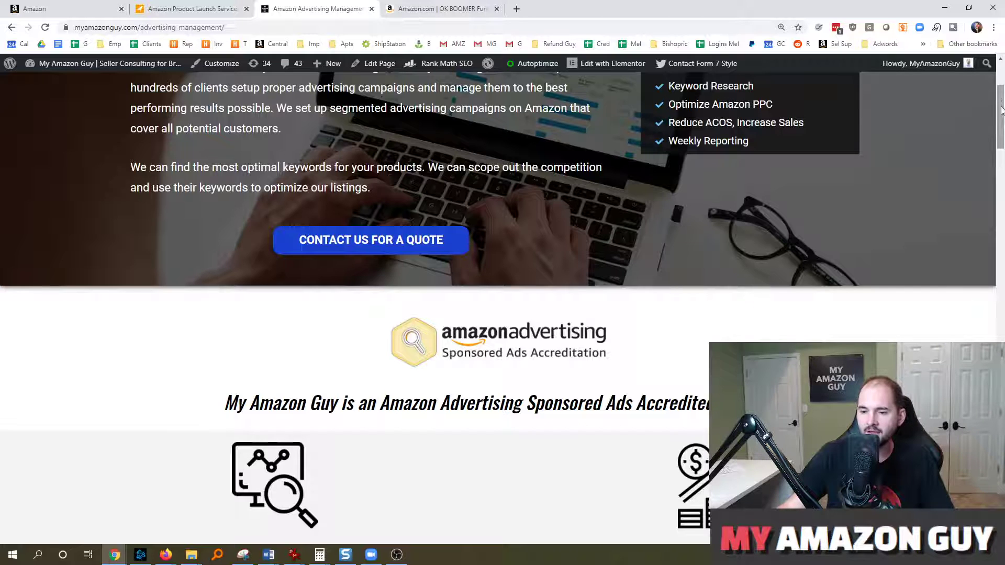
pyautogui.scroll(-3)
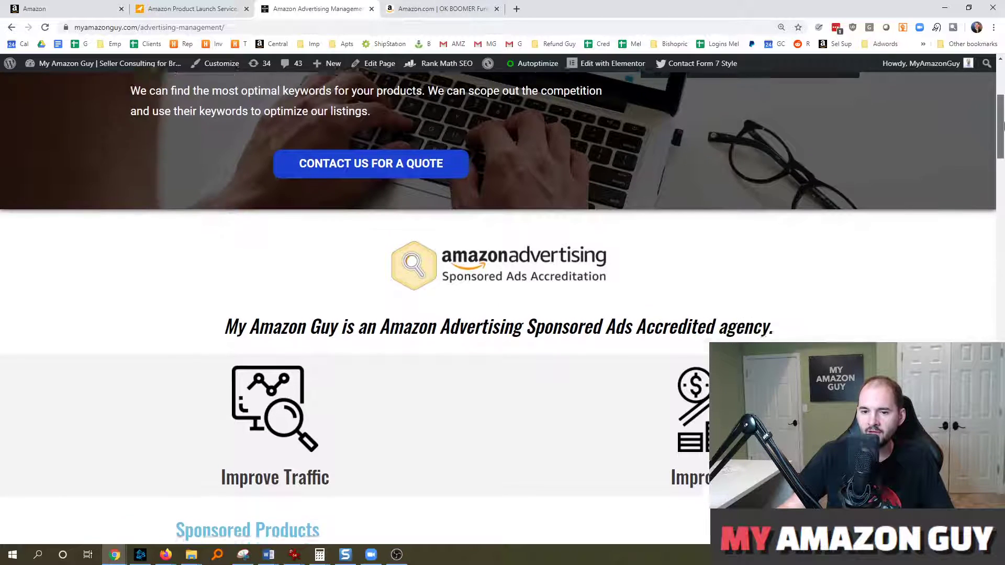
# Step: Scroll to the numbered campaign-type list from Auto Campaign to Sponsored Display
pyautogui.scroll(-3)
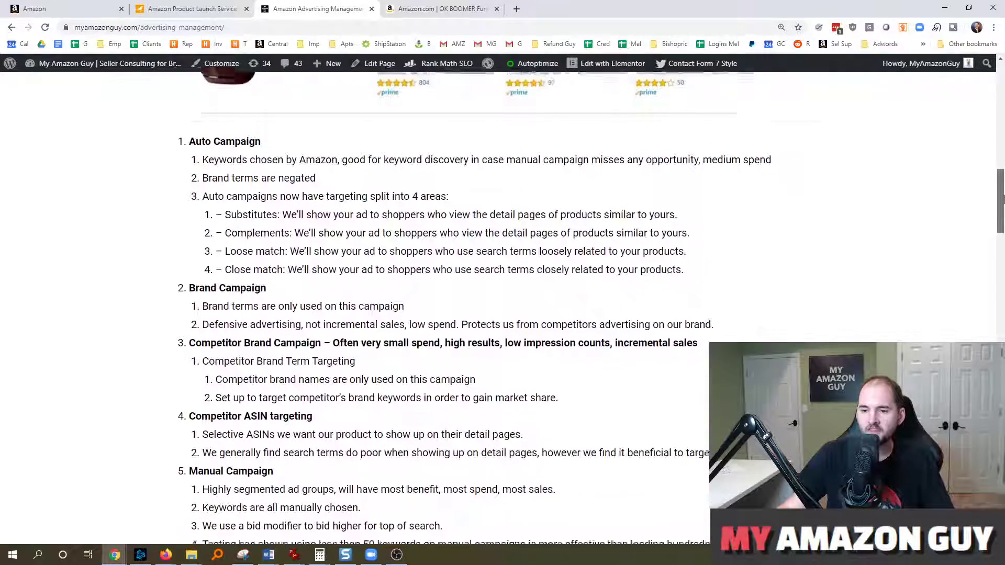
pyautogui.scroll(-3)
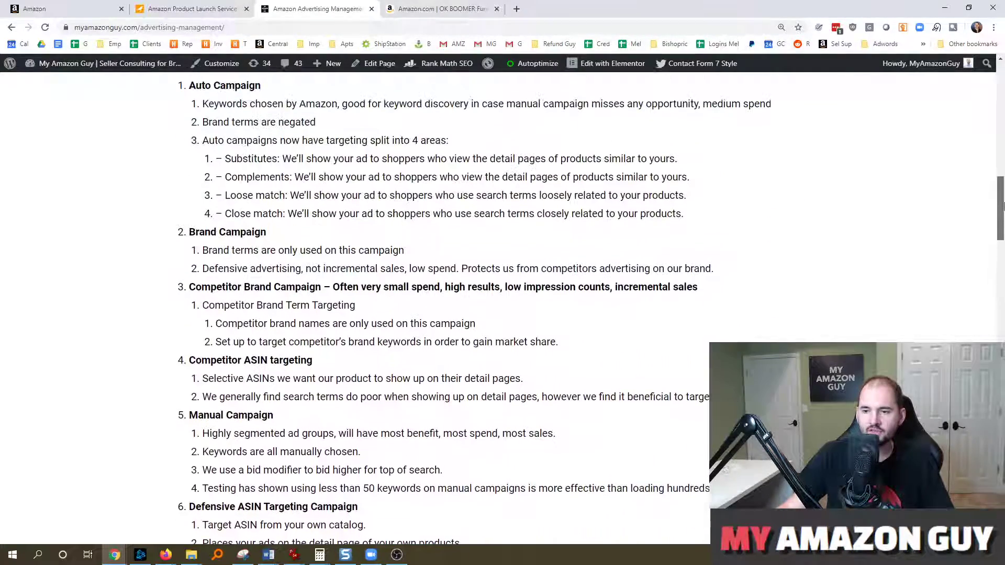
pyautogui.scroll(-3)
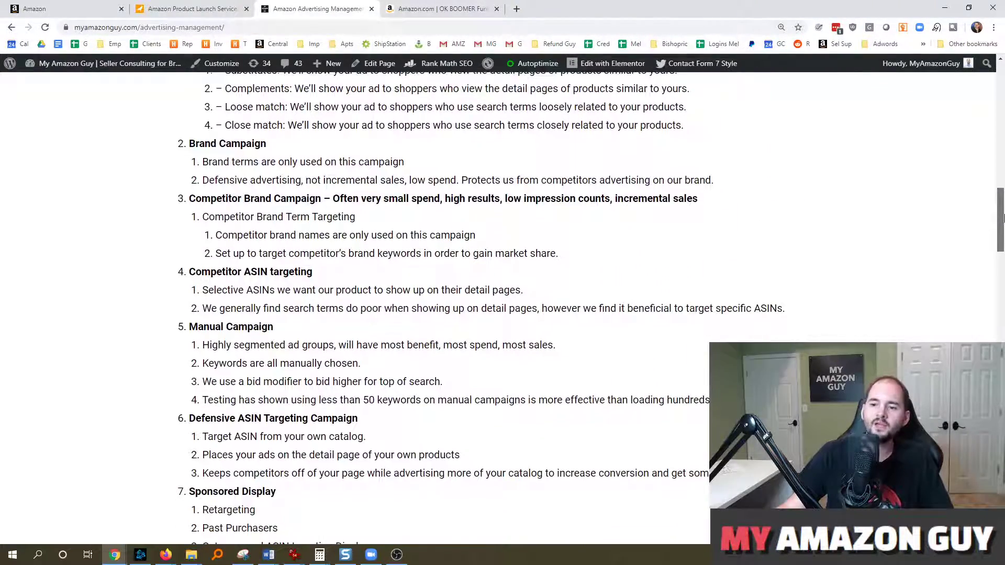
pyautogui.scroll(-3)
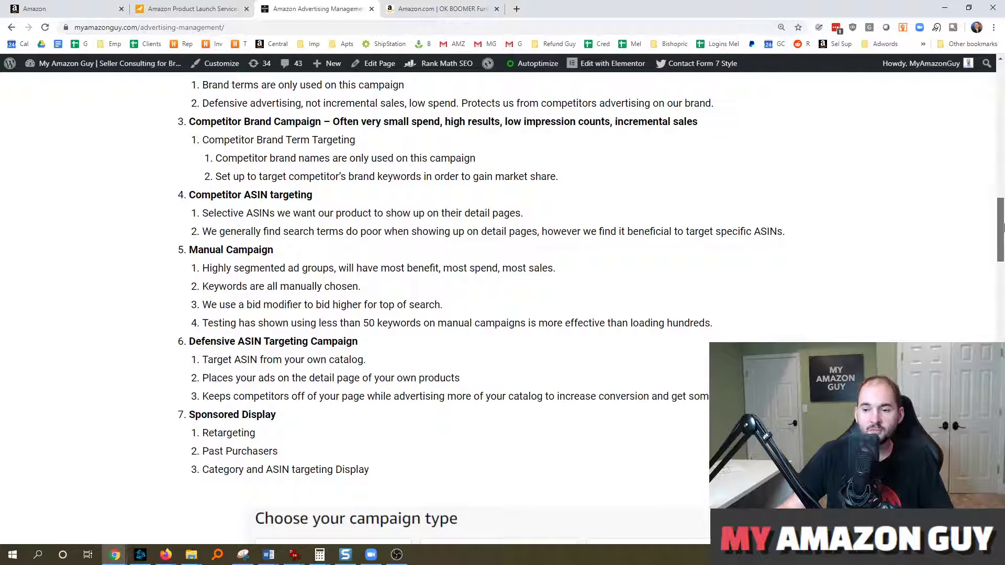
pyautogui.scroll(-3)
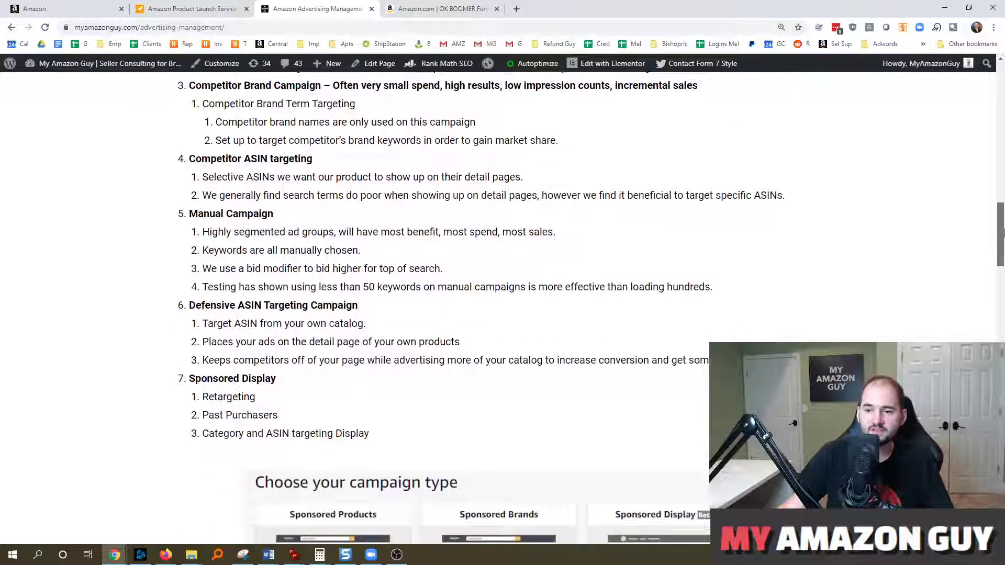
pyautogui.scroll(-3)
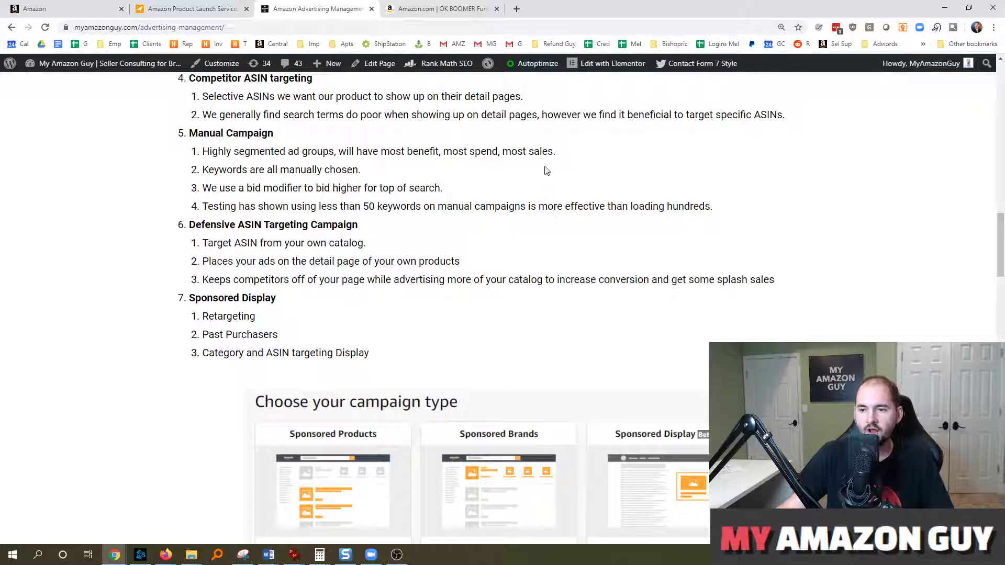
pyautogui.moveTo(507, 193)
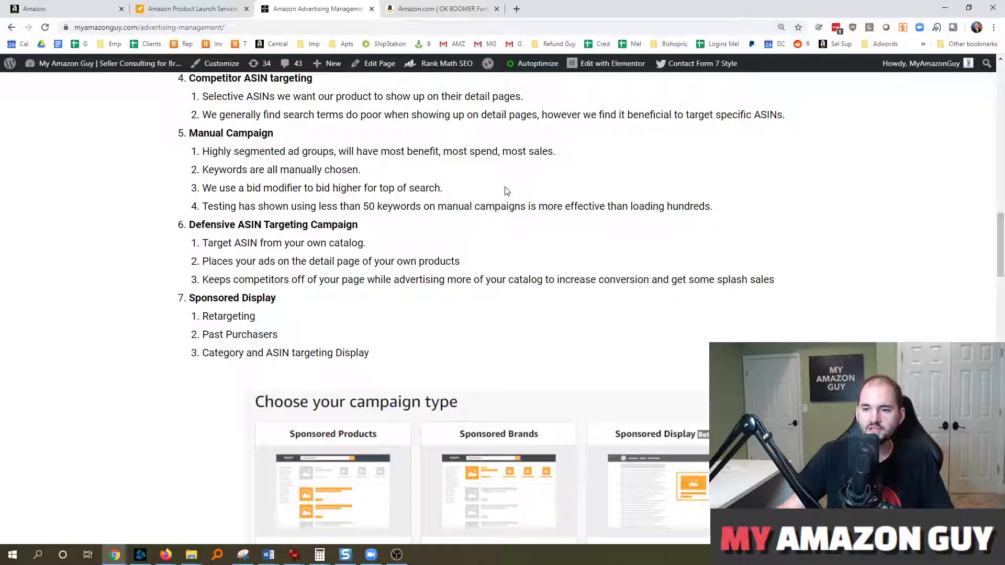
pyautogui.moveTo(172, 226)
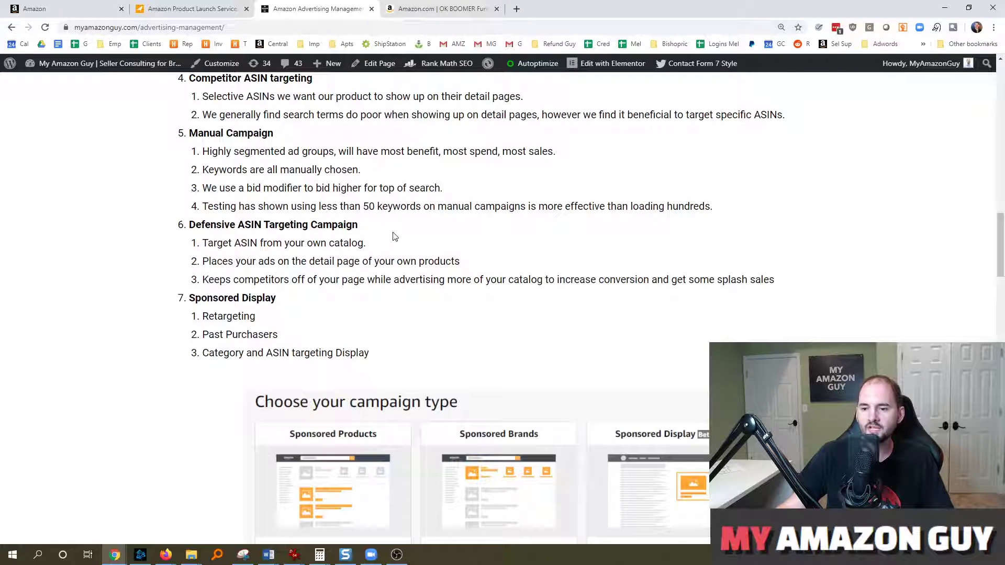
pyautogui.moveTo(282, 314)
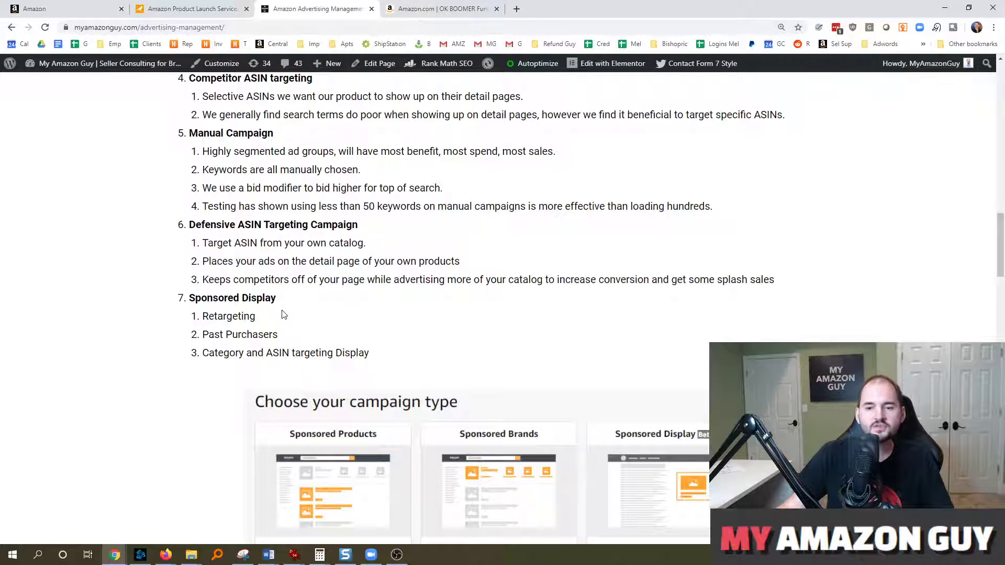
pyautogui.moveTo(330, 298)
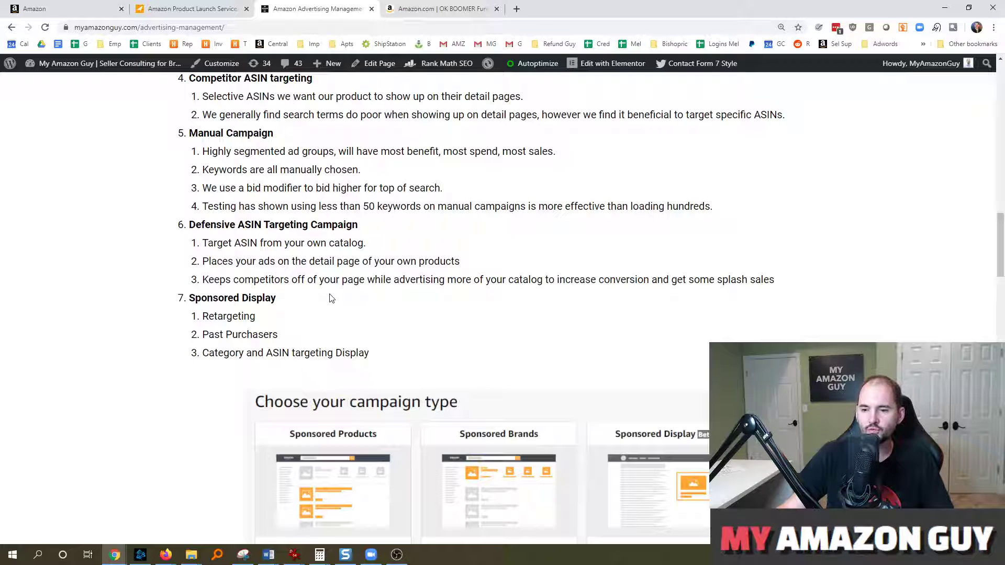
pyautogui.moveTo(315, 316)
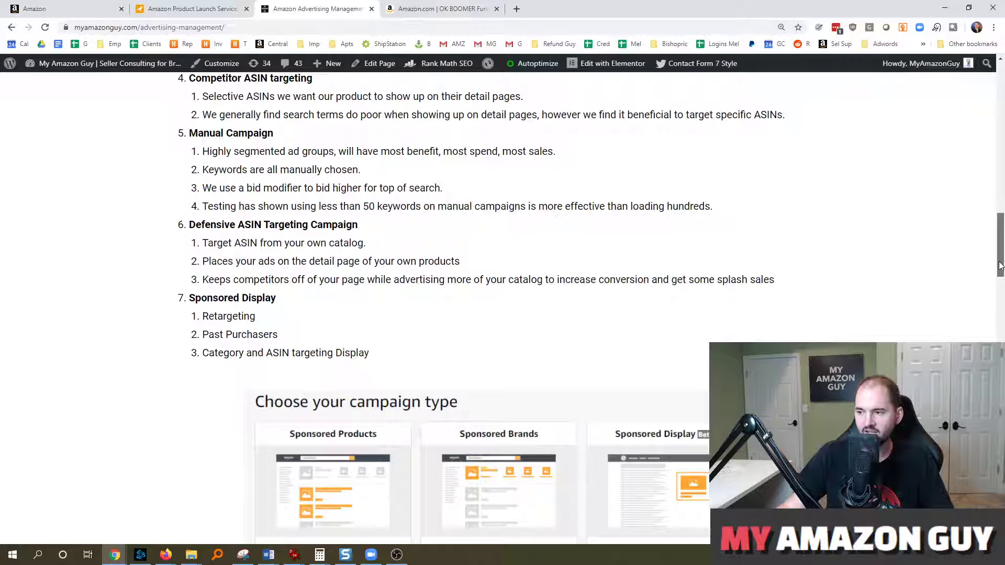
# Step: Scroll the advertising page down through the Display section to the Keyword Strategies section
pyautogui.scroll(-3)
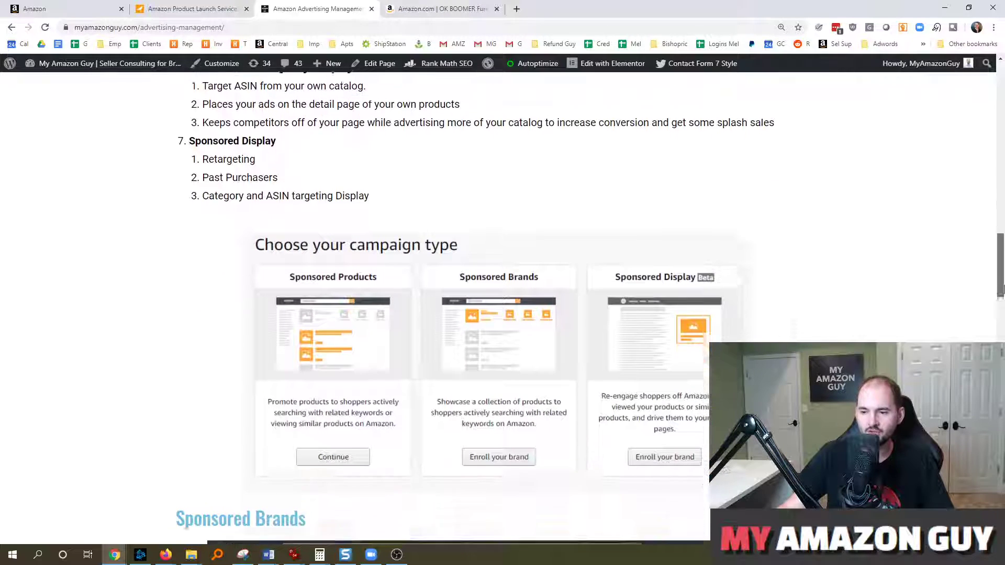
pyautogui.scroll(-3)
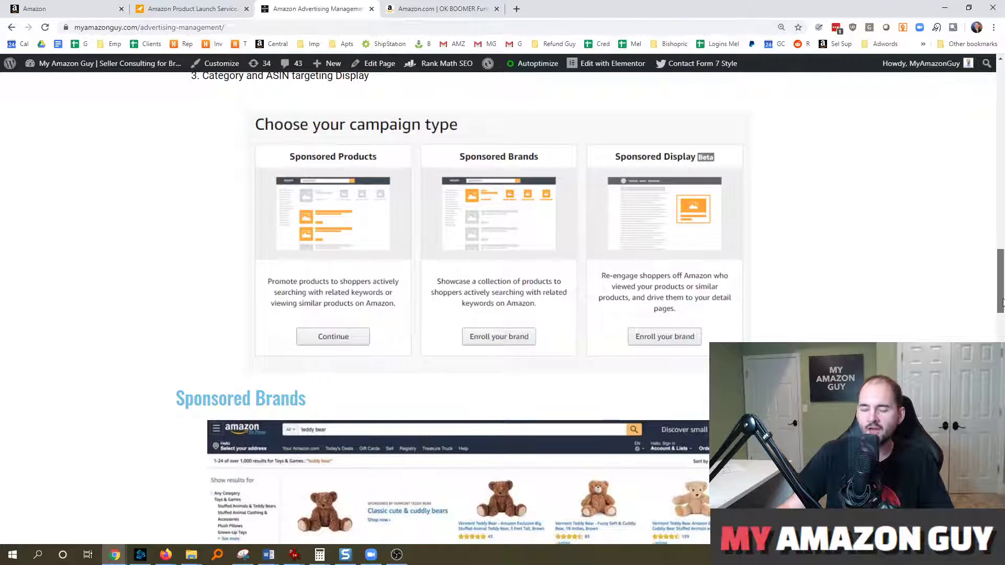
pyautogui.scroll(-3)
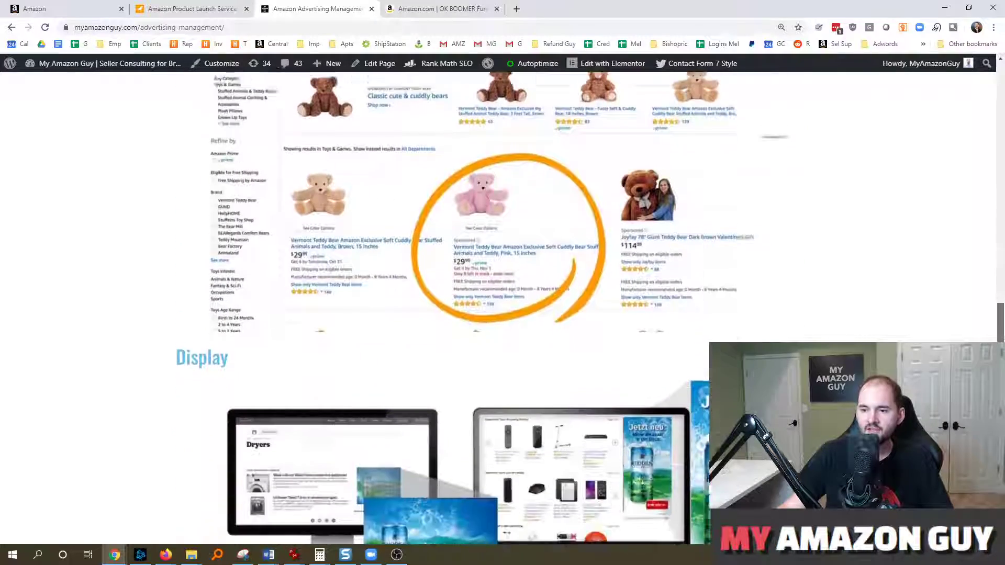
pyautogui.scroll(-3)
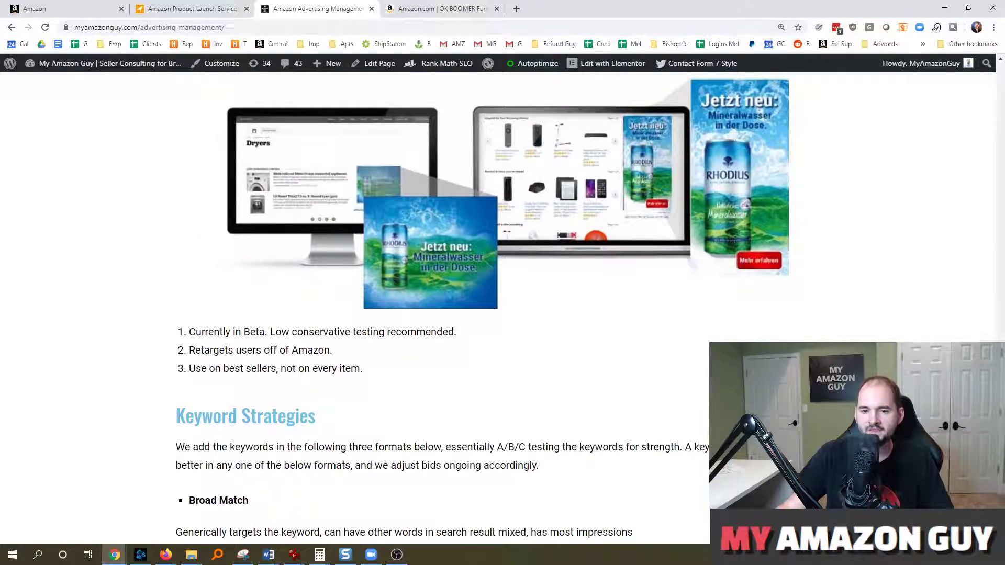
pyautogui.scroll(-3)
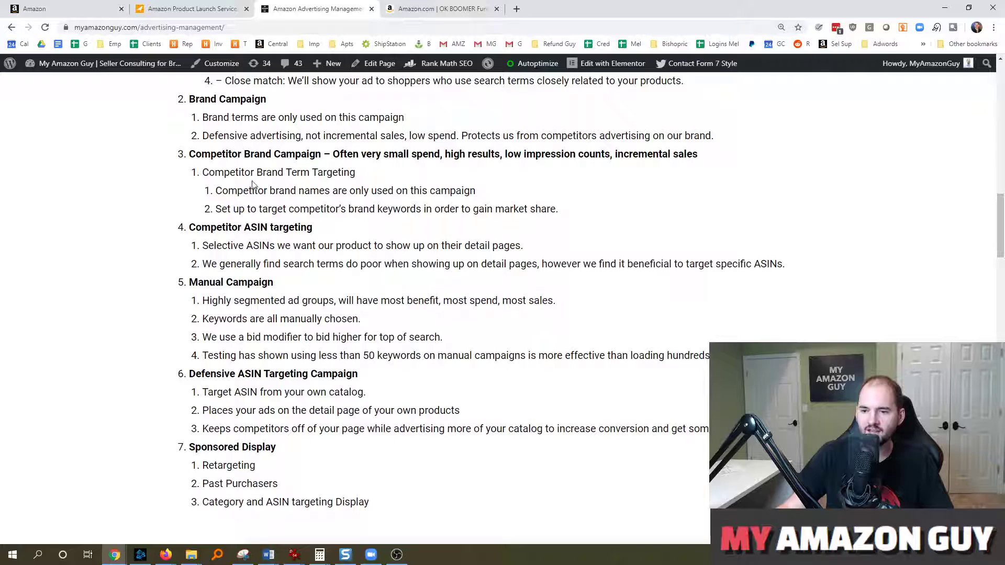
pyautogui.scroll(-3)
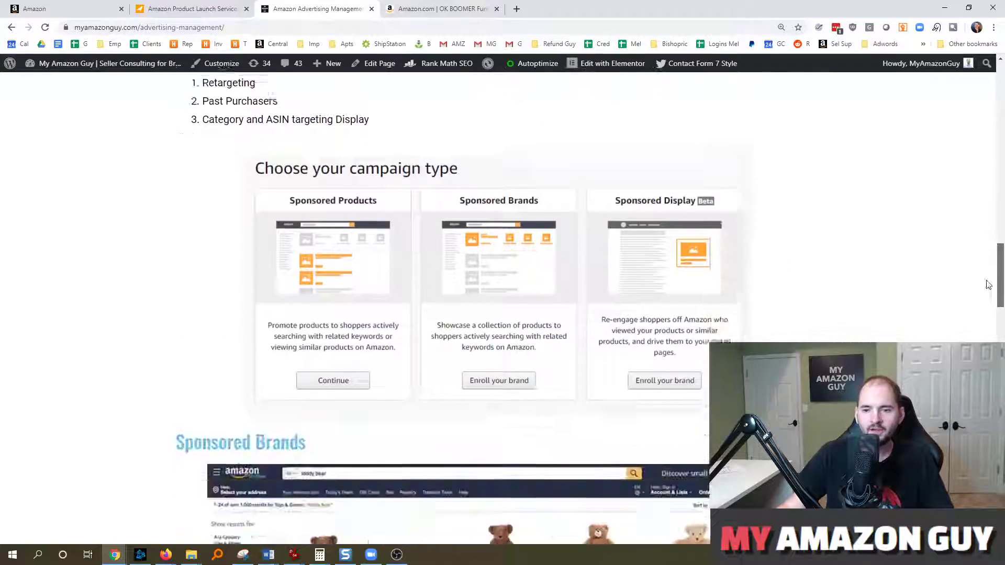
pyautogui.scroll(-3)
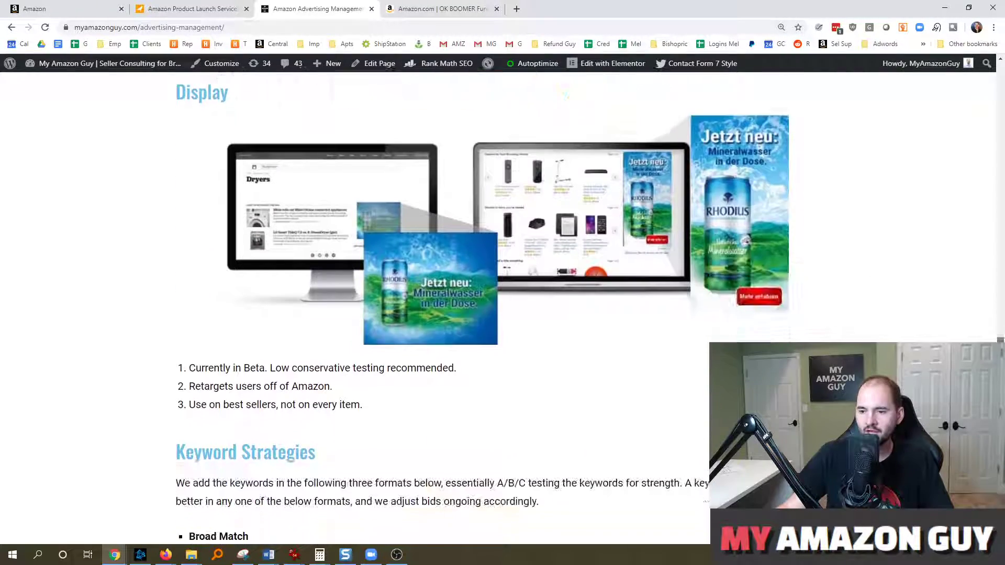
pyautogui.scroll(-3)
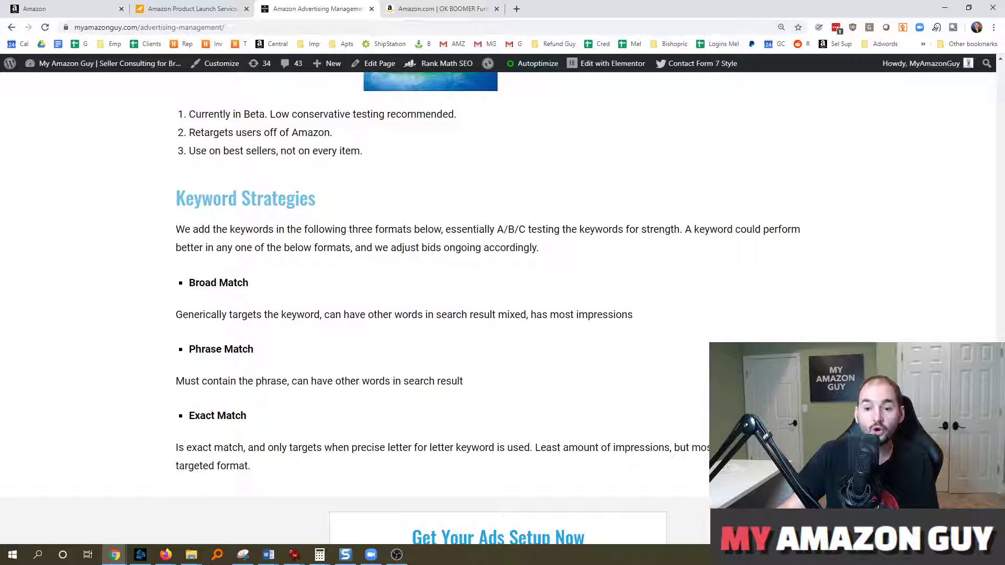
pyautogui.moveTo(605, 213)
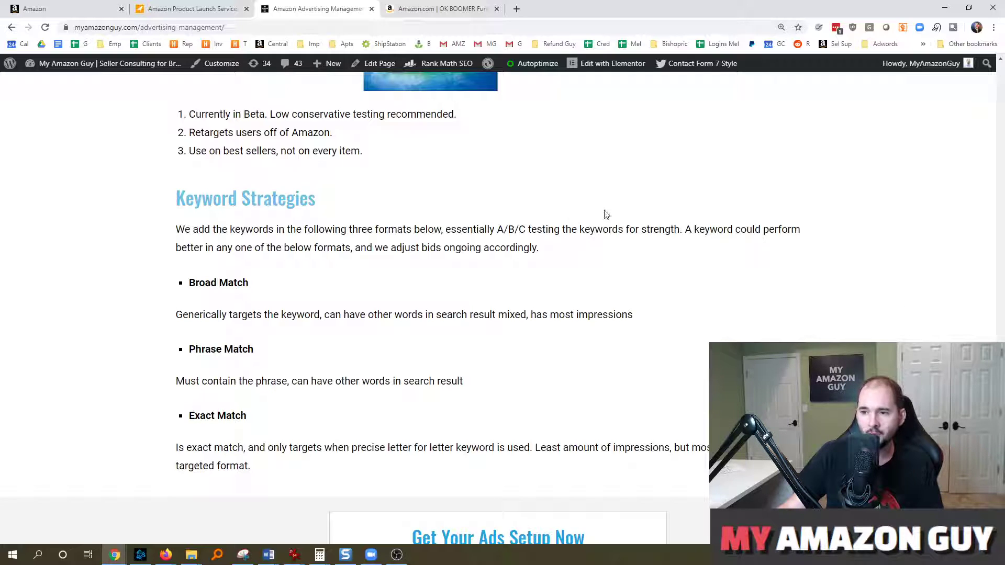
pyautogui.moveTo(100, 272)
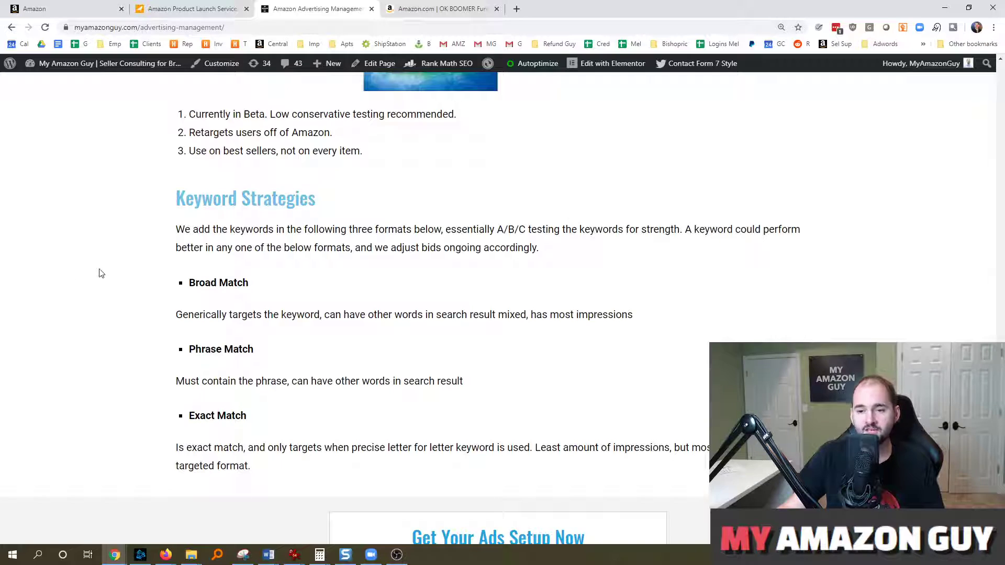
pyautogui.moveTo(145, 279)
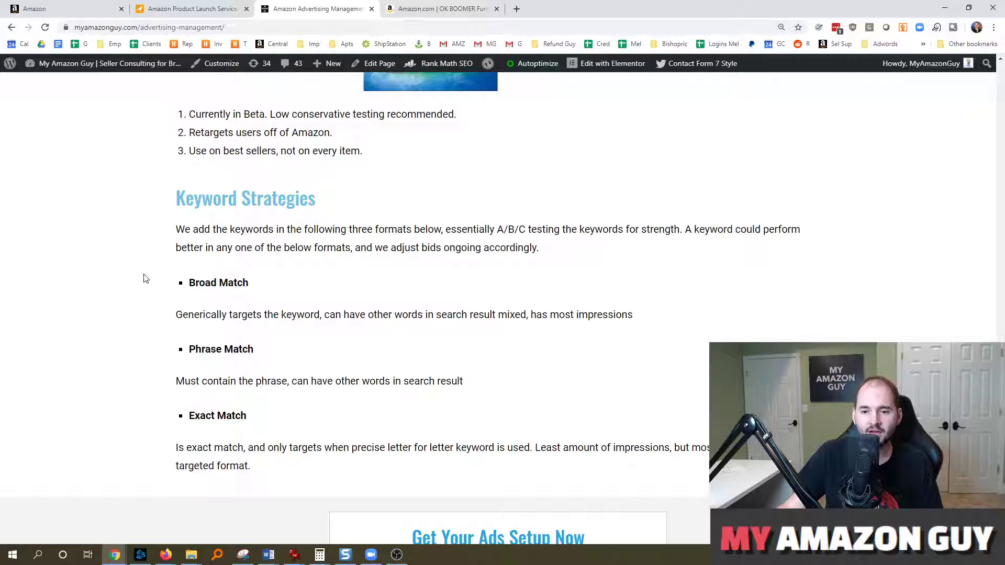